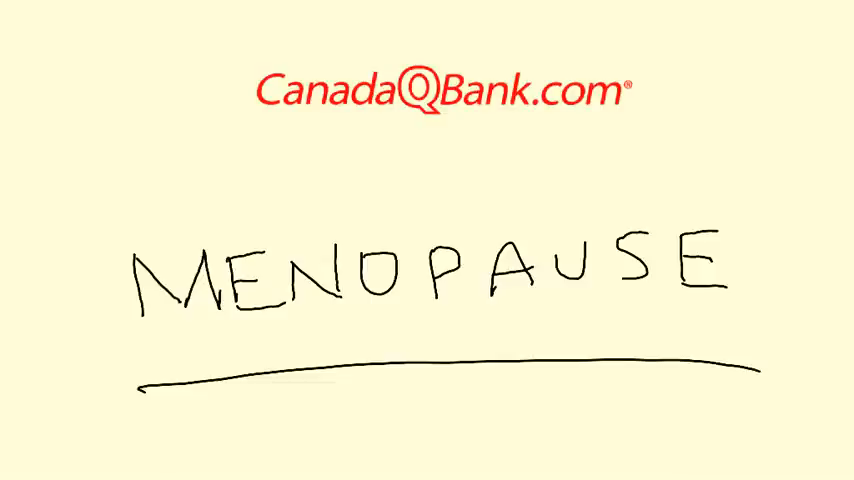
# Write 'amenorrhea' under the MENOPAUSE heading.
pyautogui.write('a')
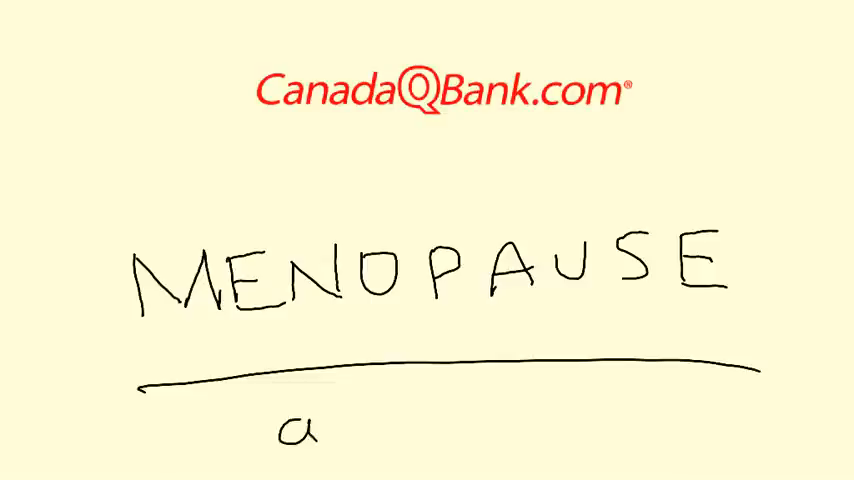
pyautogui.write('ameno')
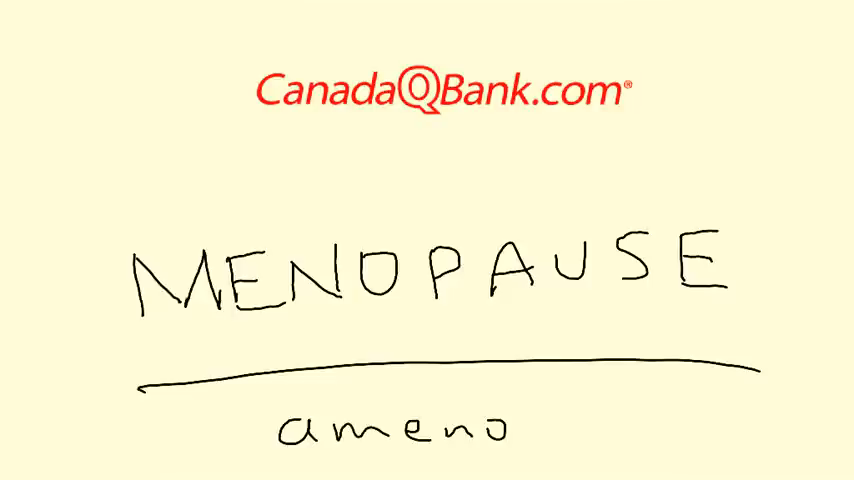
pyautogui.write('rrhea')
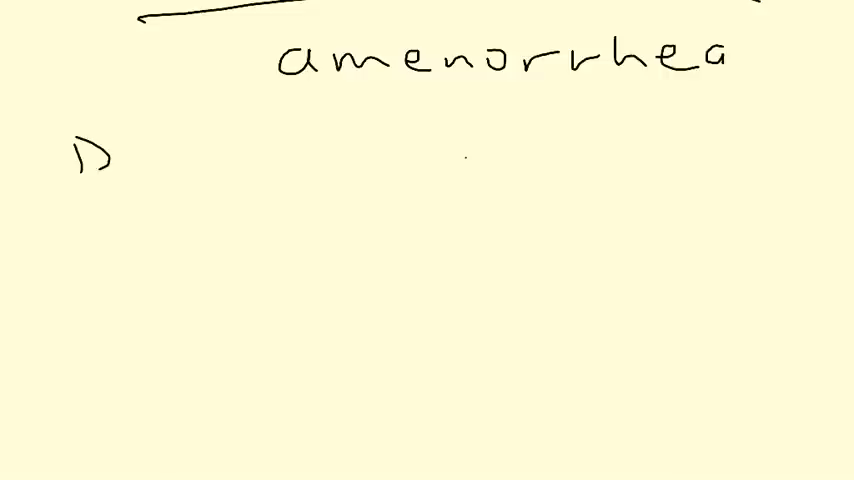
# Add 'Defn – absent for 1yr' and 'avg age 51 yrs' below it.
pyautogui.write('Defn absent for')
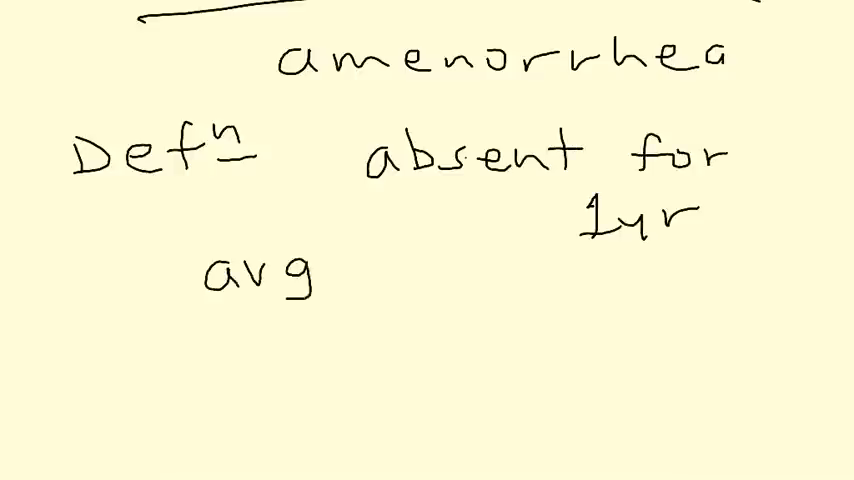
pyautogui.write('age')
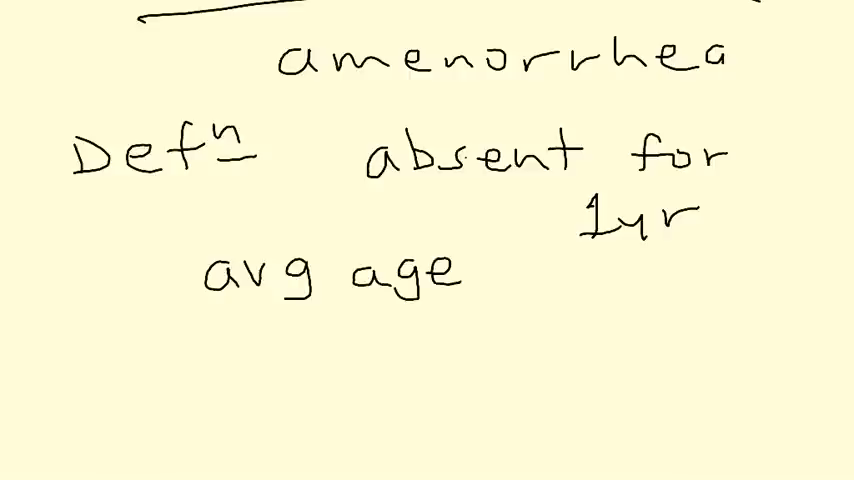
pyautogui.write('51')
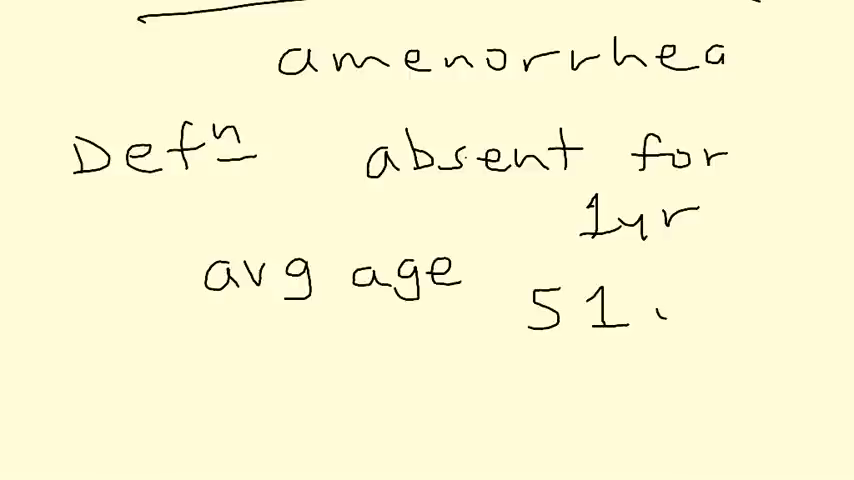
pyautogui.write('yrs')
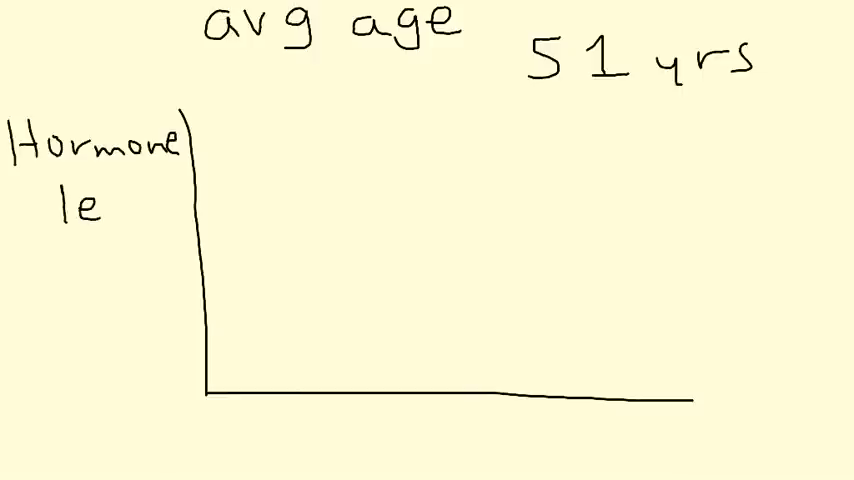
# Label the axes 'Hormone level' with a time scale and a menopause line.
pyautogui.write('vel')
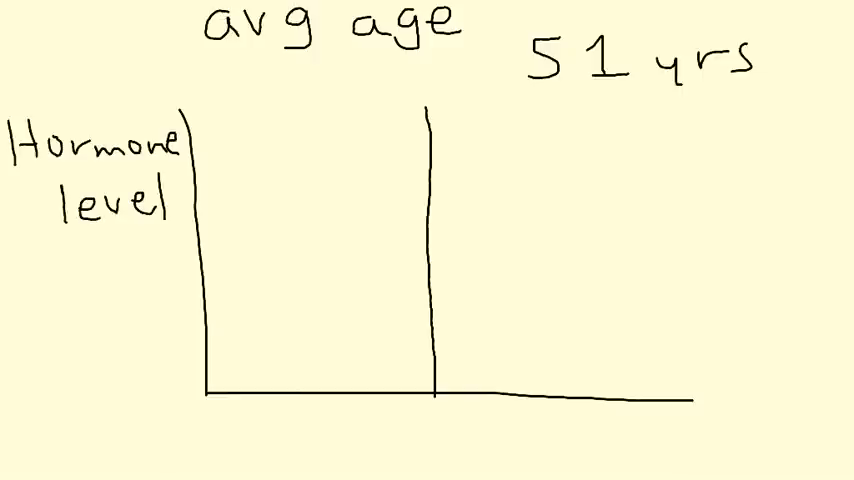
pyautogui.click(424, 438)
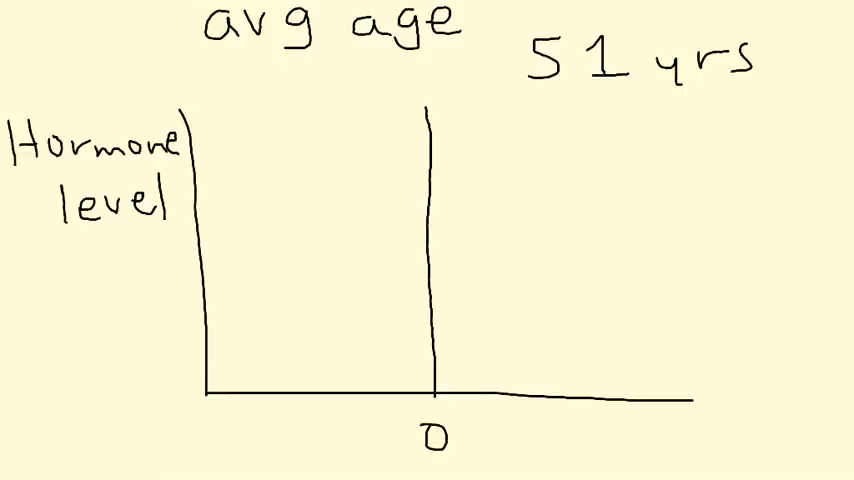
pyautogui.write('menol')
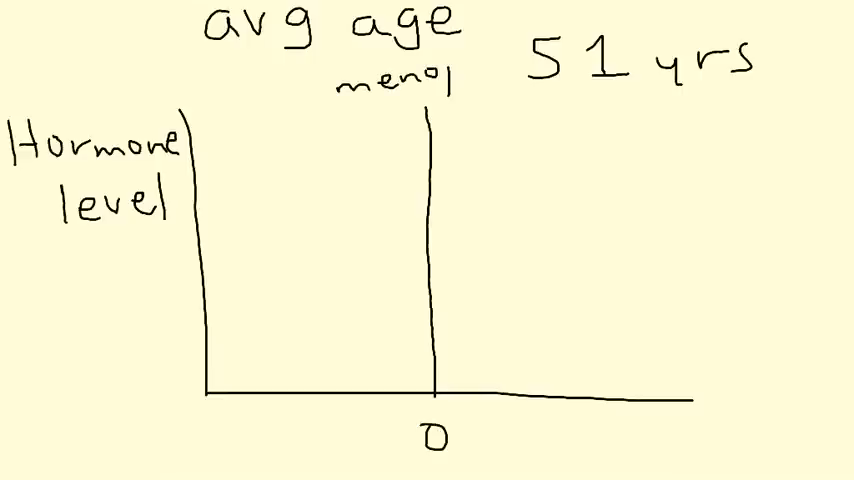
pyautogui.write('pause')
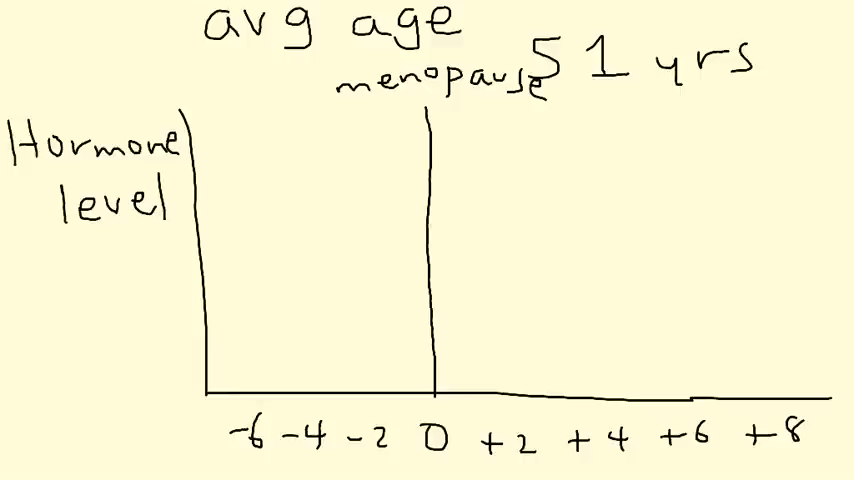
# Sketch the falling estrogen curve, the rising FSH curve, and the red LH curve.
pyautogui.moveTo(220, 164); pyautogui.dragTo(290, 162)
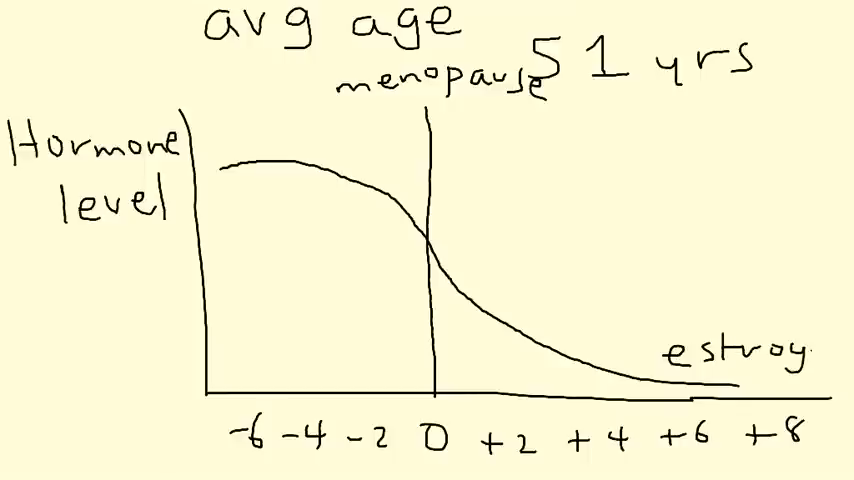
pyautogui.write('gen')
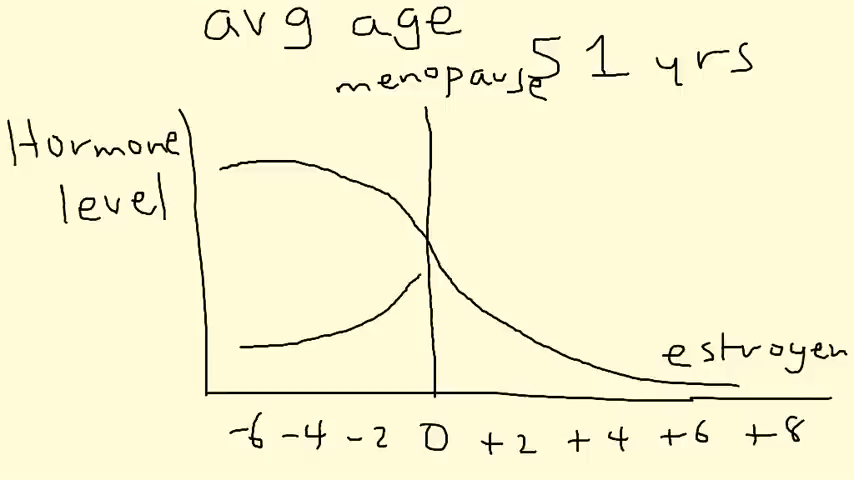
pyautogui.moveTo(410, 284); pyautogui.dragTo(520, 164)
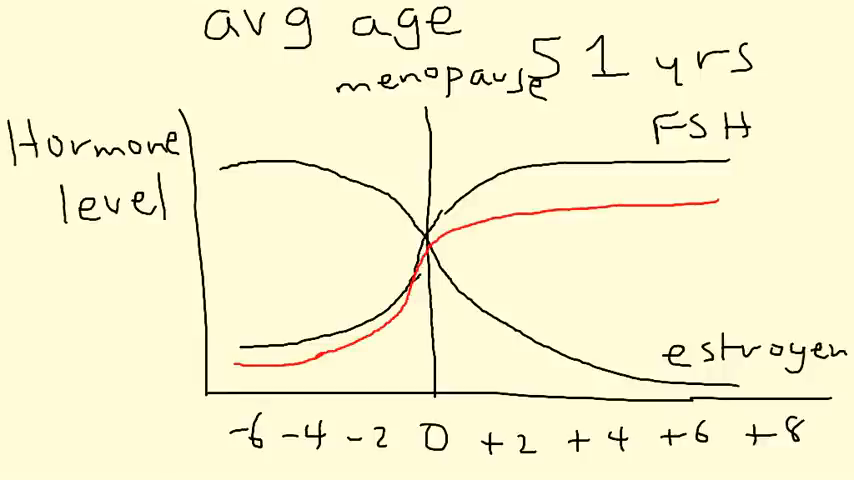
pyautogui.write('LH')
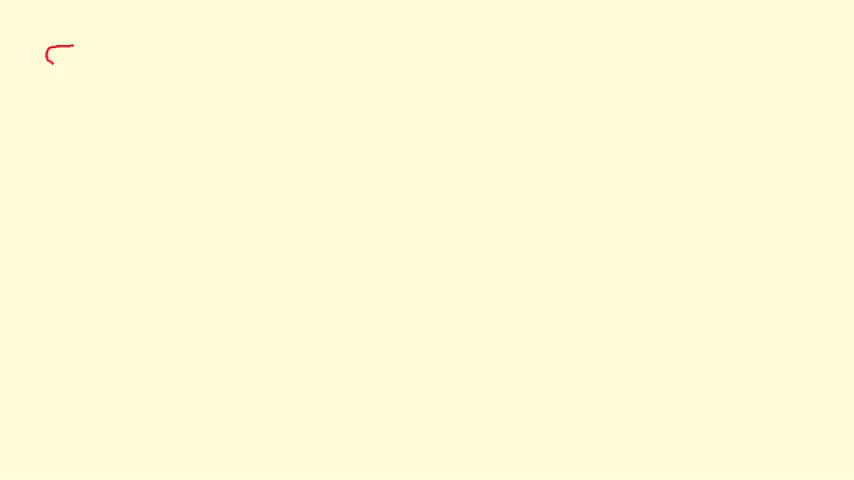
# Write the red 'Sx' heading and 'H – hot flashes'.
pyautogui.moveTo(44, 50); pyautogui.dragTo(124, 110)
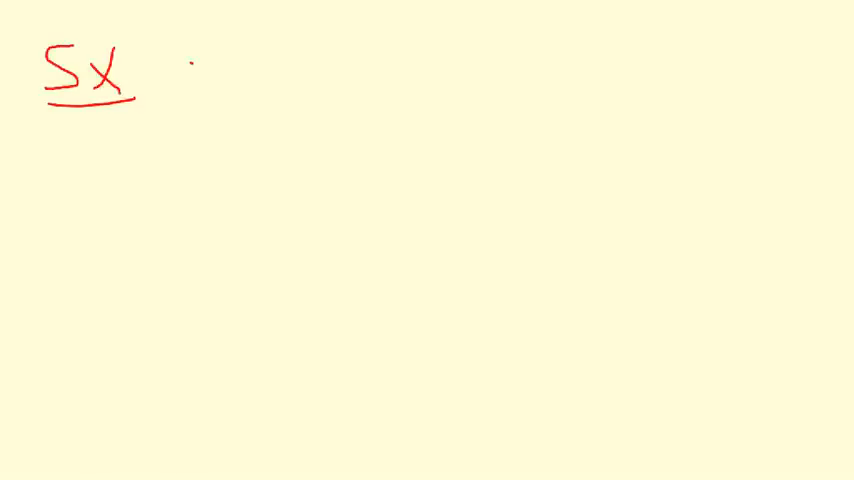
pyautogui.click(196, 100)
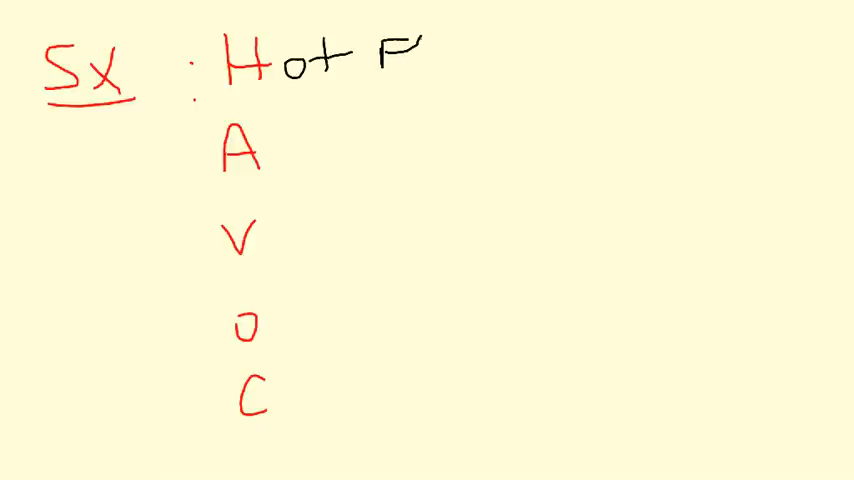
pyautogui.write('lashes')
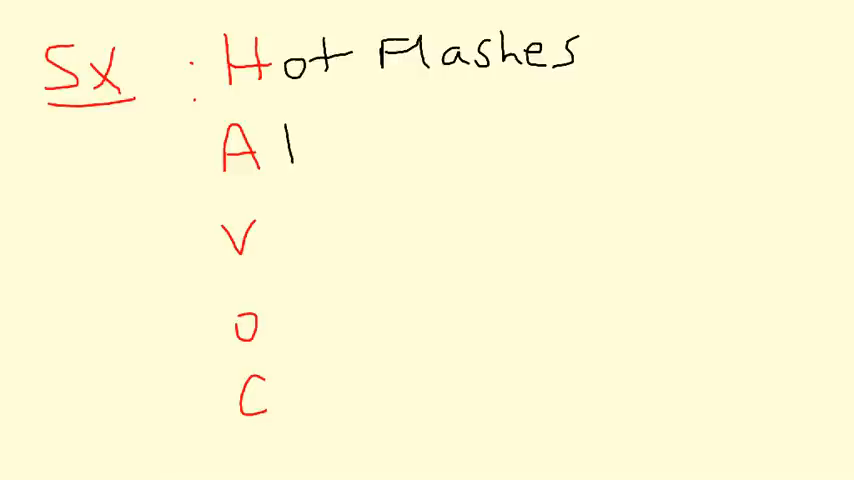
# Add 'A – atrophic vaginitis' to the mnemonic.
pyautogui.write('tropl.')
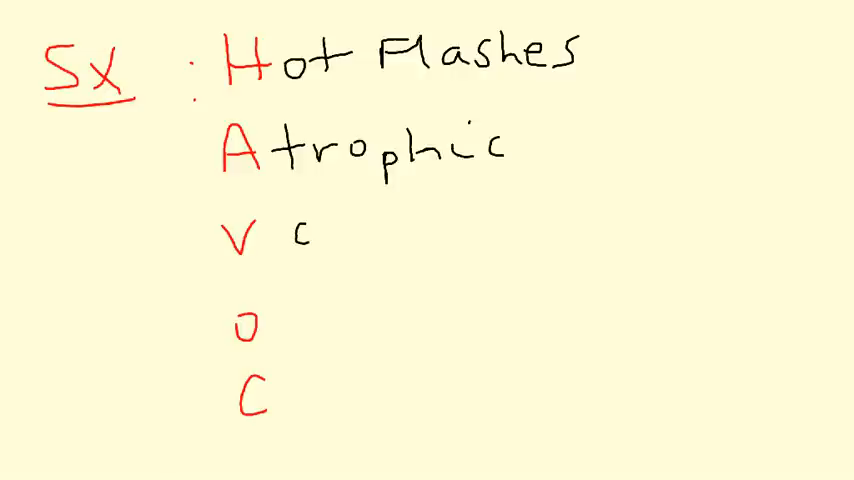
pyautogui.write('ag')
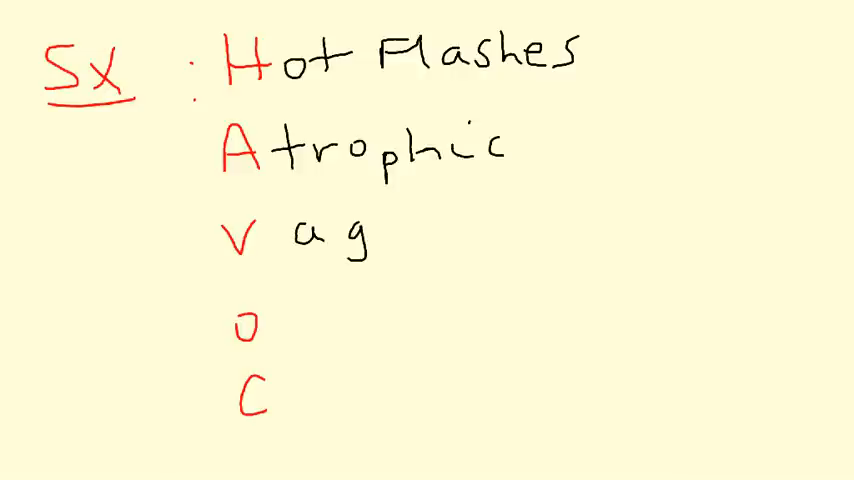
pyautogui.write('inth')
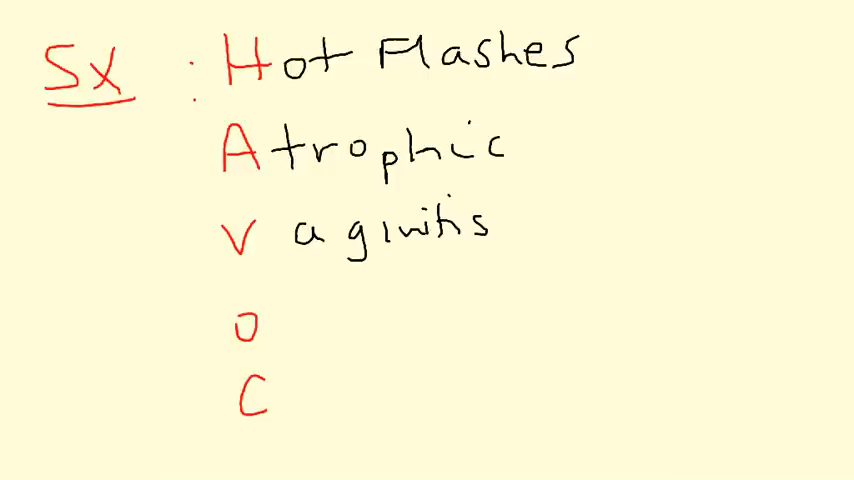
# Add 'O – osteoporosis (osteoclasts)' and the C line of HAVOC.
pyautogui.write('steoporosis')
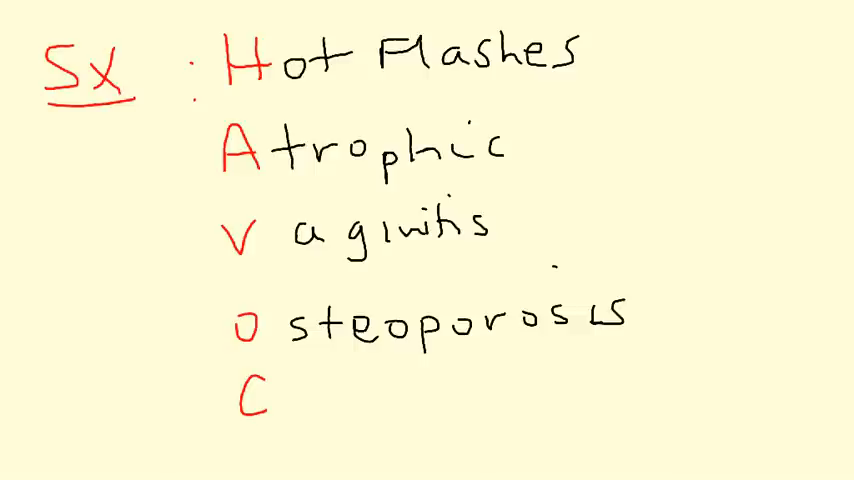
pyautogui.write('osteo')
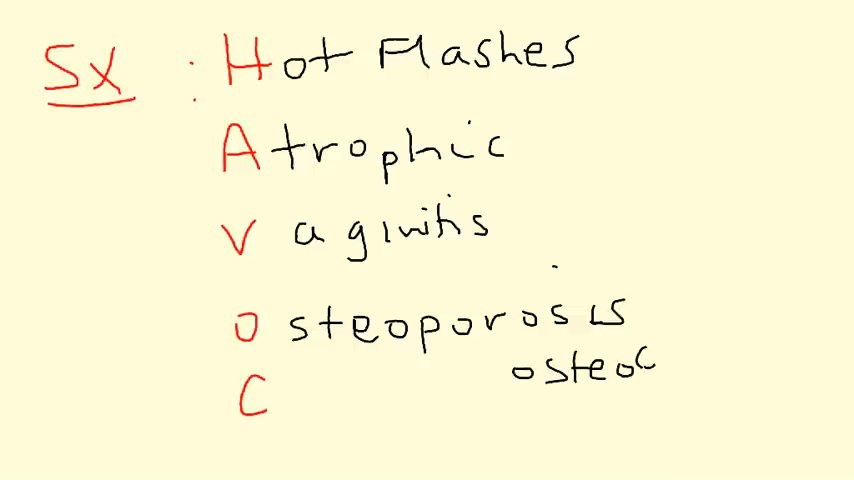
pyautogui.write('clasts')
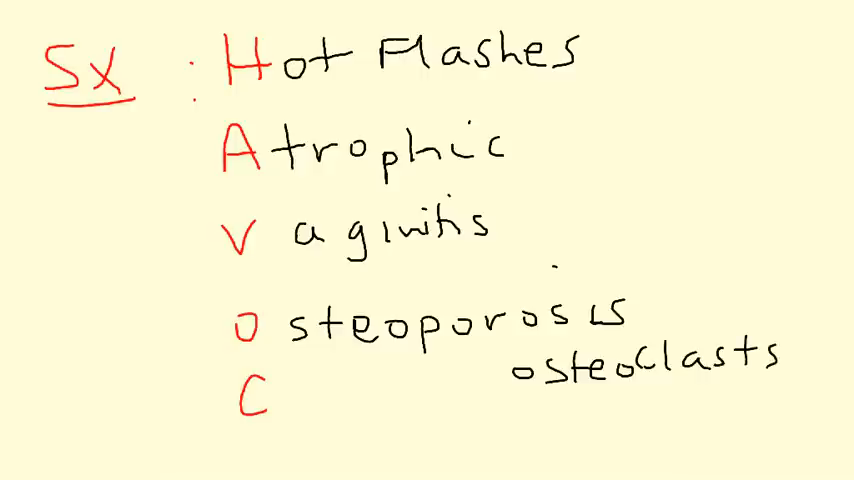
pyautogui.write('AD')
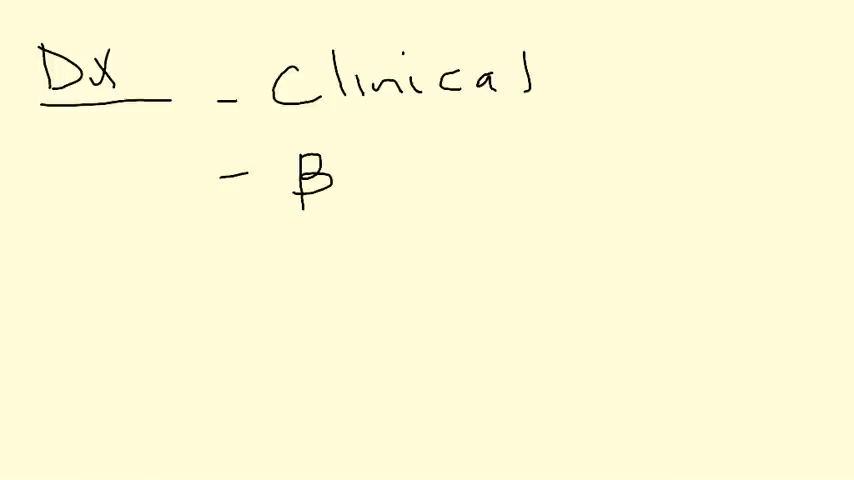
# Write 'βHCG' and the third Dx item 'FSH, LH, estrogen', underlining F, S and L.
pyautogui.write('HCG')
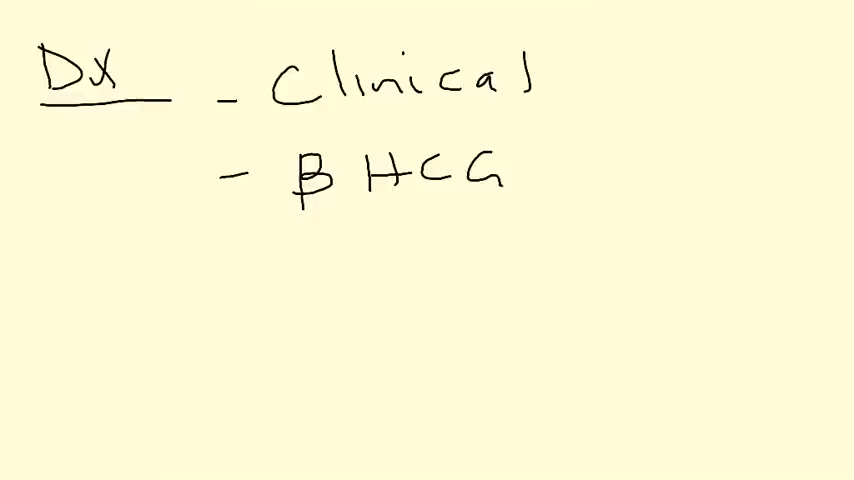
pyautogui.write('- r')
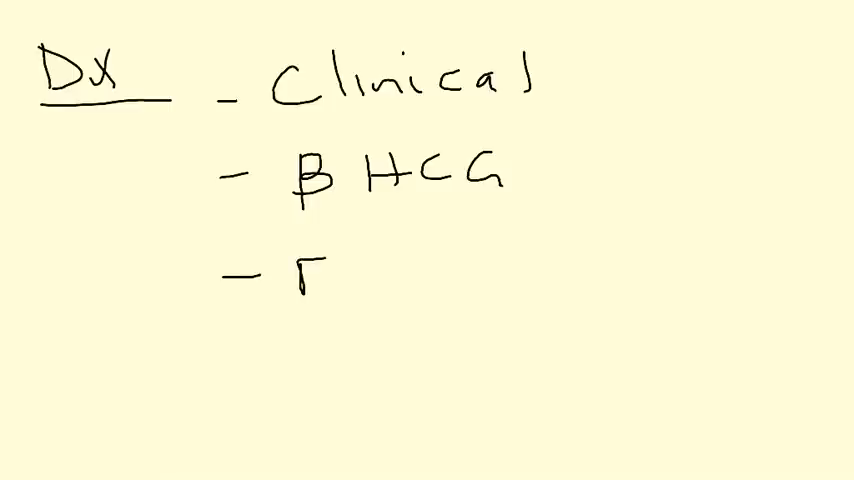
pyautogui.write('SH, LH,')
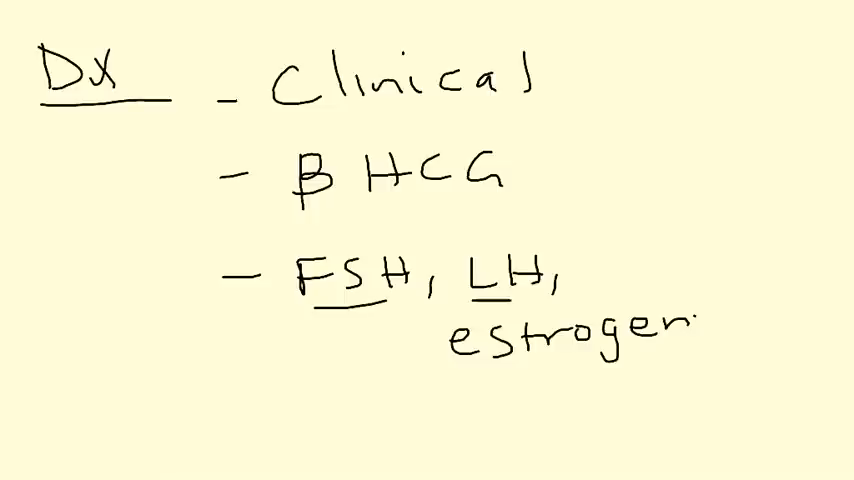
pyautogui.moveTo(460, 376); pyautogui.dragTo(696, 370)
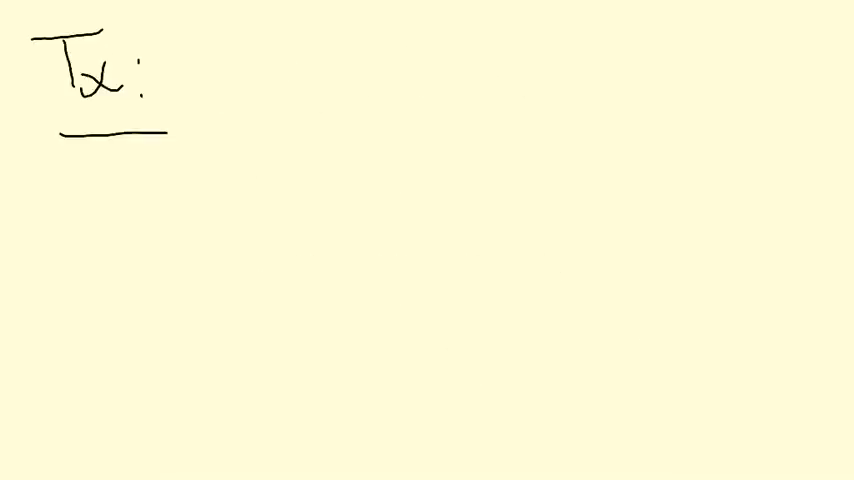
# Write 'Tx: Hot Flashes' with an underlined SSRI entry beneath.
pyautogui.moveTo(222, 64); pyautogui.dragTo(256, 116)
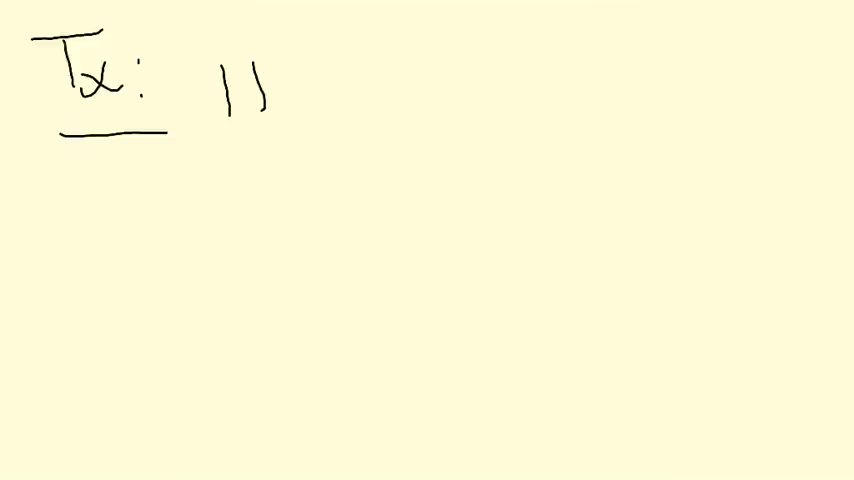
pyautogui.write('HotFl')
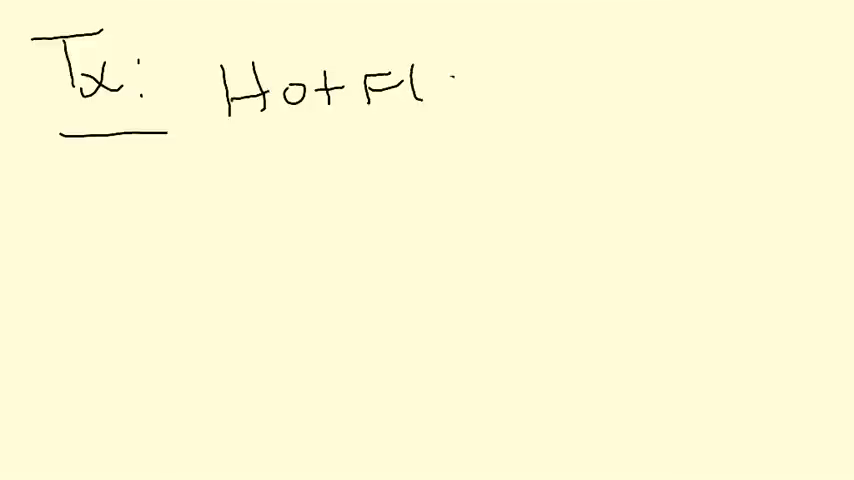
pyautogui.write('ashes')
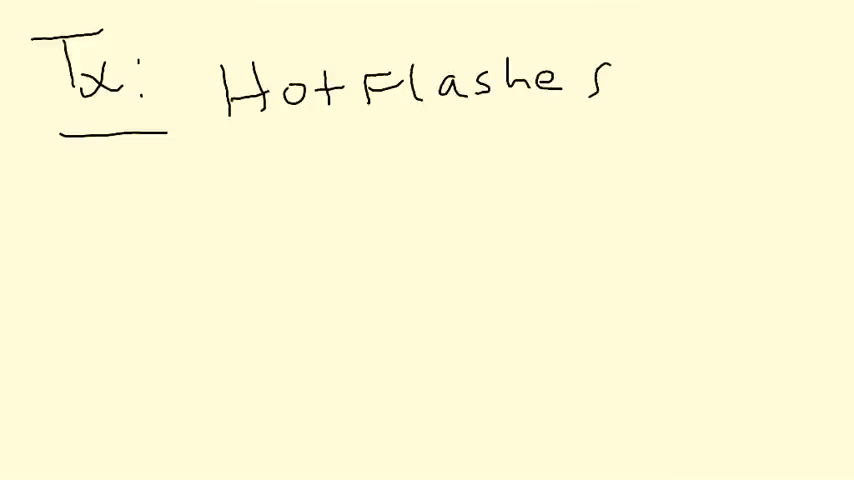
pyautogui.write('SS')
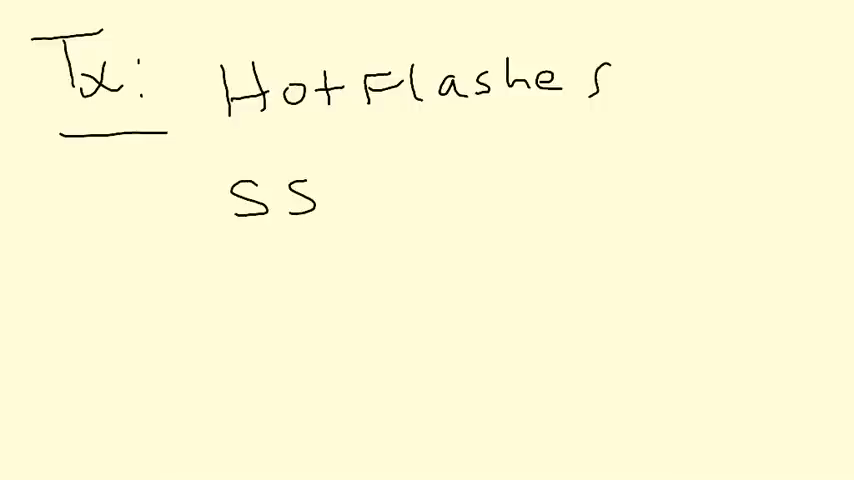
pyautogui.write('RI')
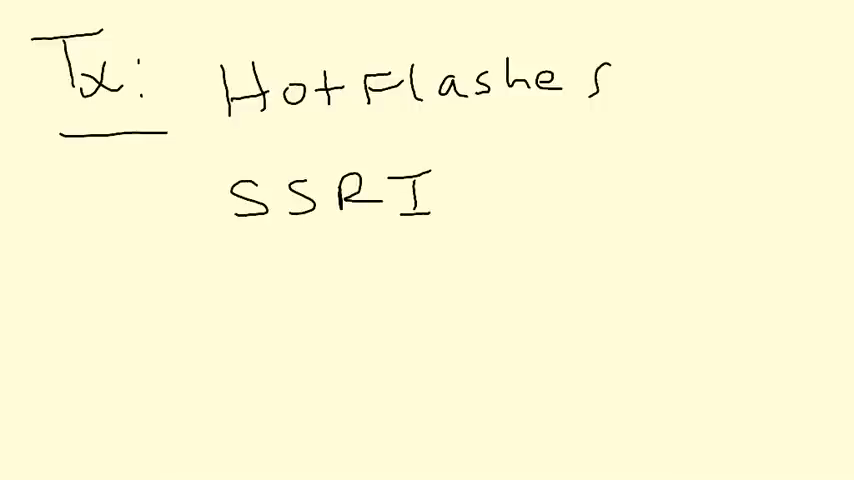
pyautogui.moveTo(234, 244); pyautogui.dragTo(430, 244)
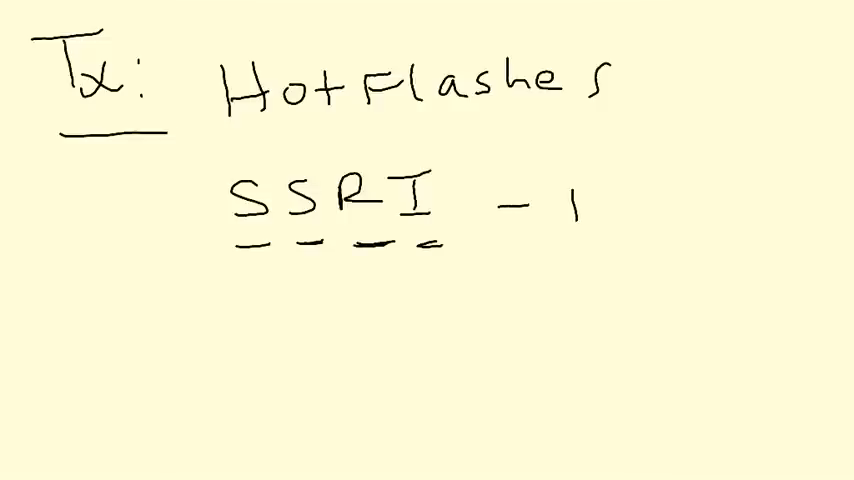
# List the SSRIs fluoxetine, paroxetine and sertraline.
pyautogui.write('Fluo')
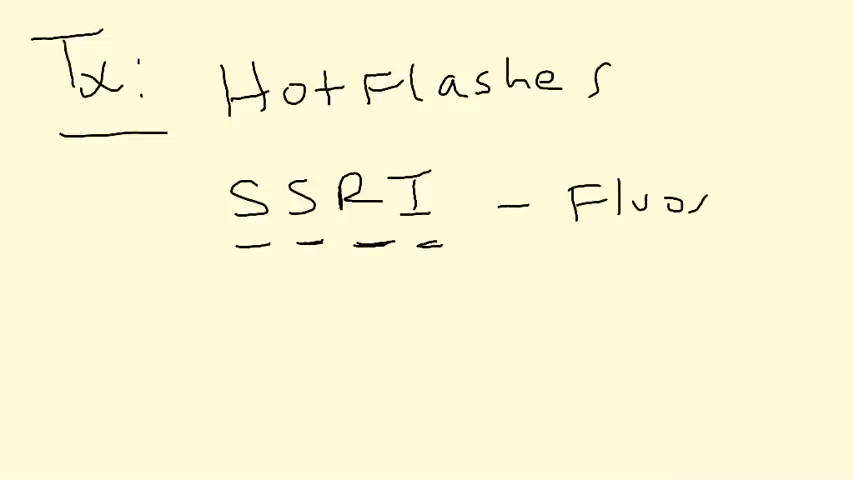
pyautogui.write('oxctm')
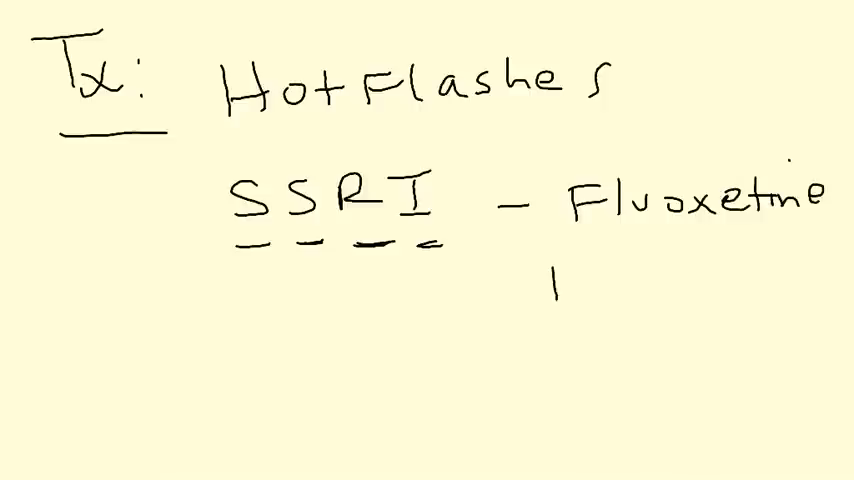
pyautogui.write('parox-')
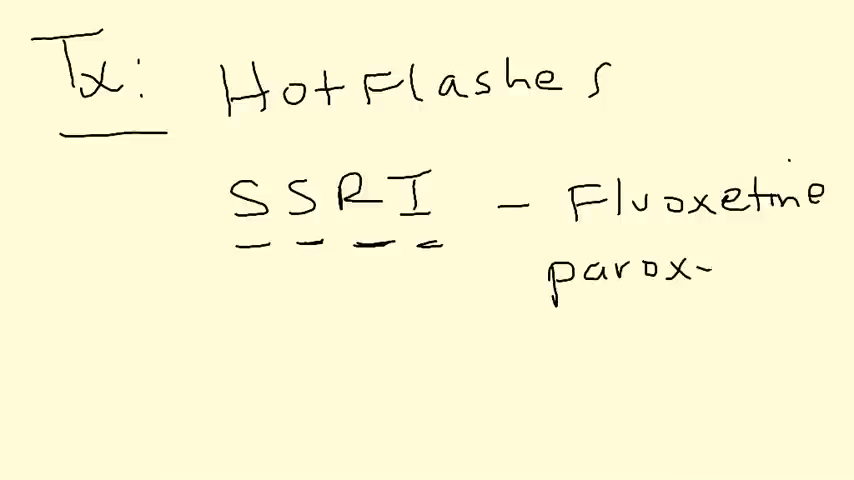
pyautogui.write('etne')
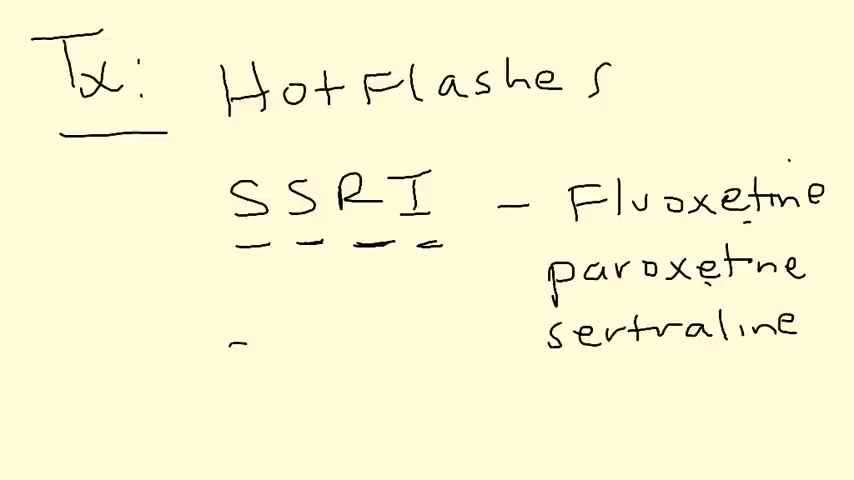
# Add the SNRI entry with venlafaxine.
pyautogui.write('SNRT')
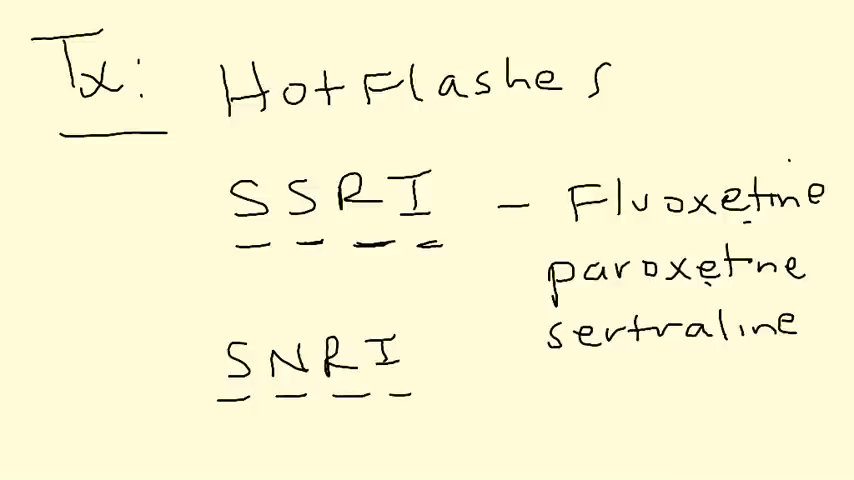
pyautogui.click(520, 410)
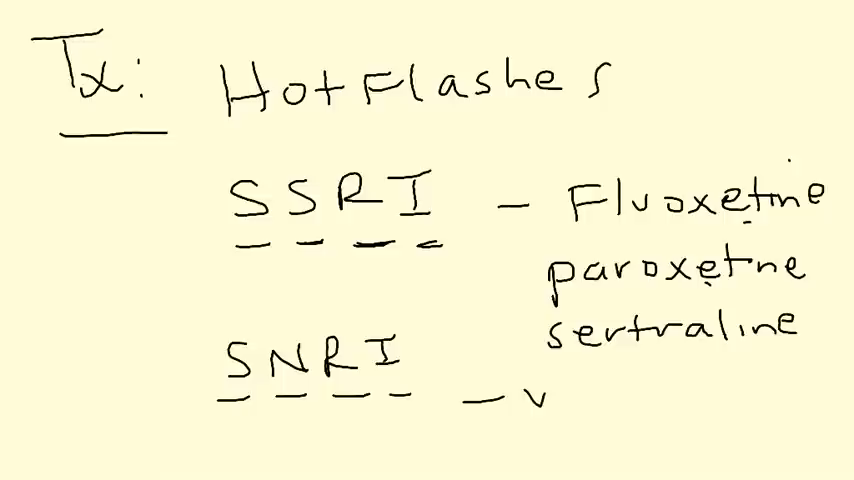
pyautogui.write('venlafaxi')
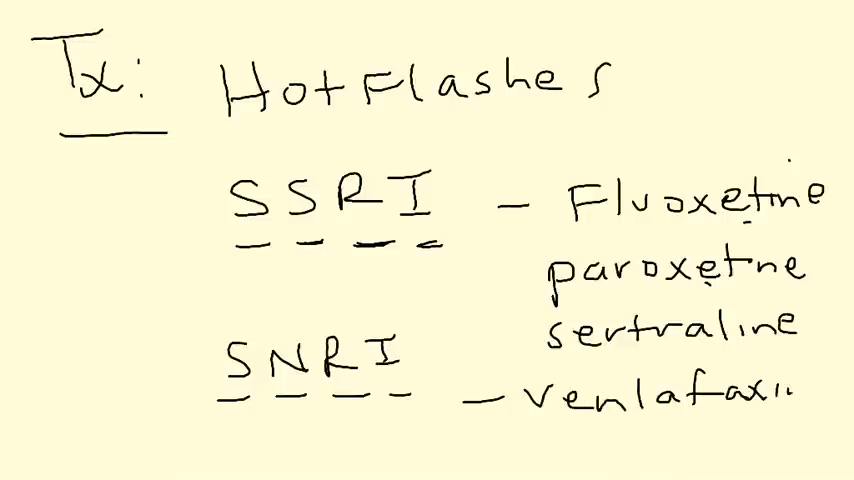
pyautogui.write('ne')
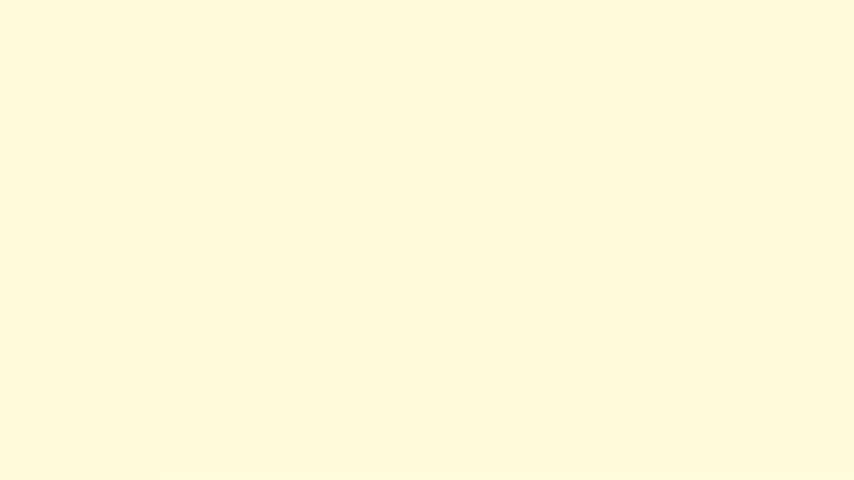
# Write 'Tx: Atrophic vaginitis – topical estrogen creams'.
pyautogui.write('Tx:')
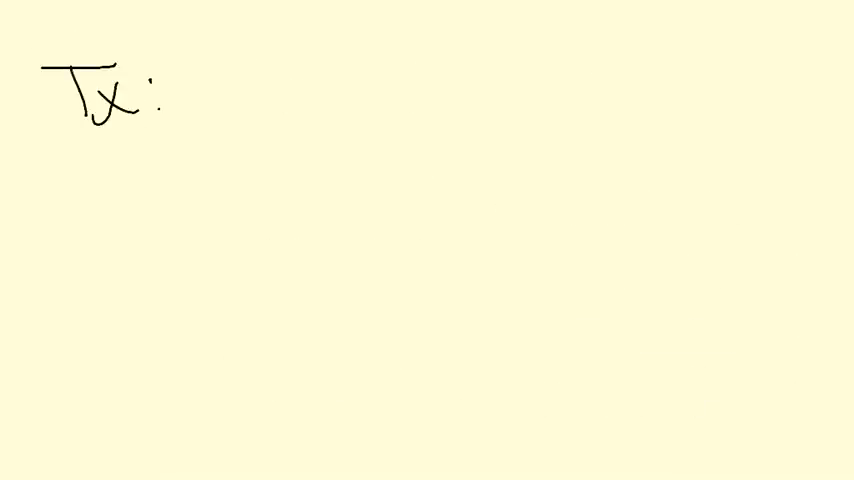
pyautogui.write('Atrop')
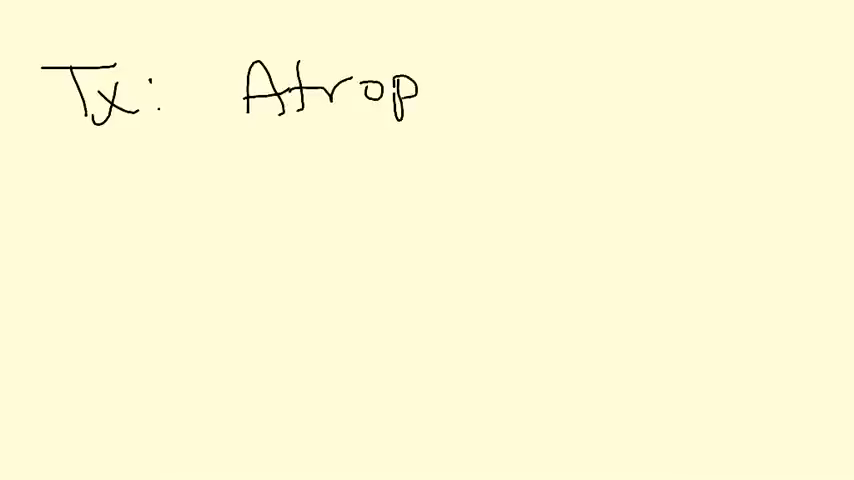
pyautogui.write('hic var')
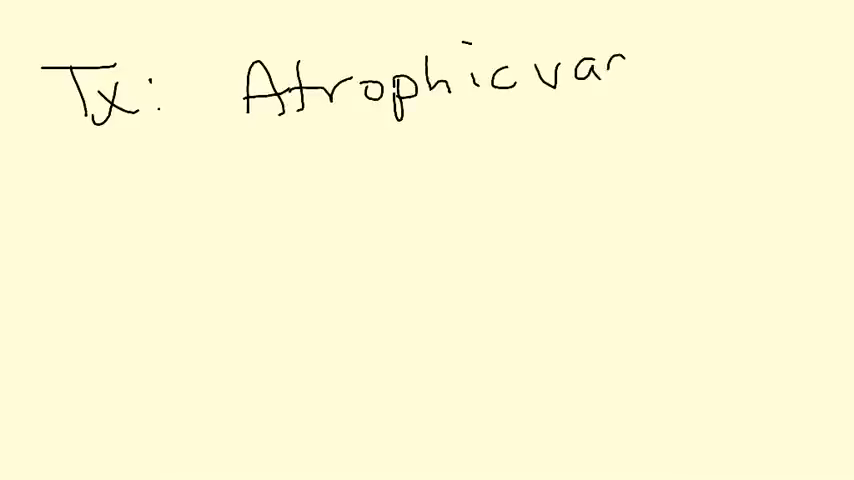
pyautogui.write('gintis')
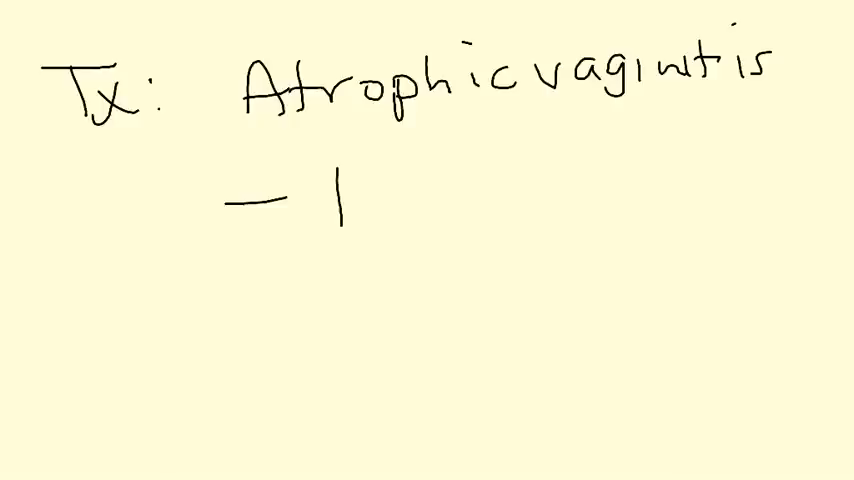
pyautogui.write('topica')
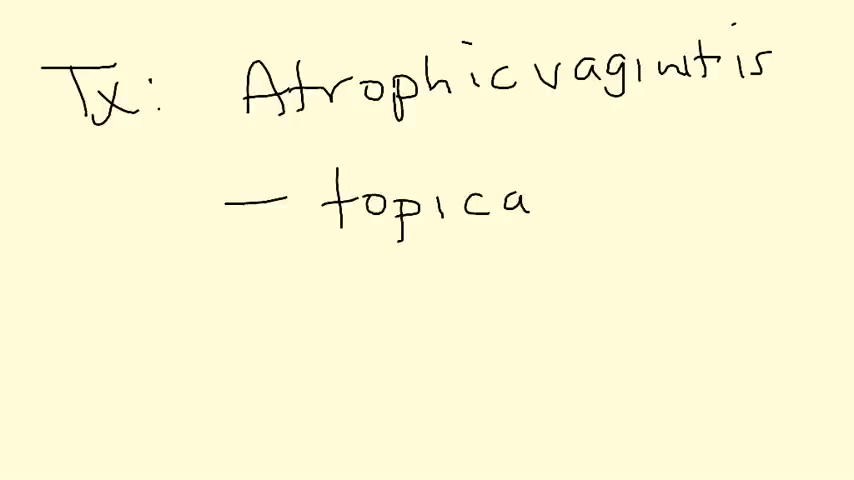
pyautogui.write('l estrogen')
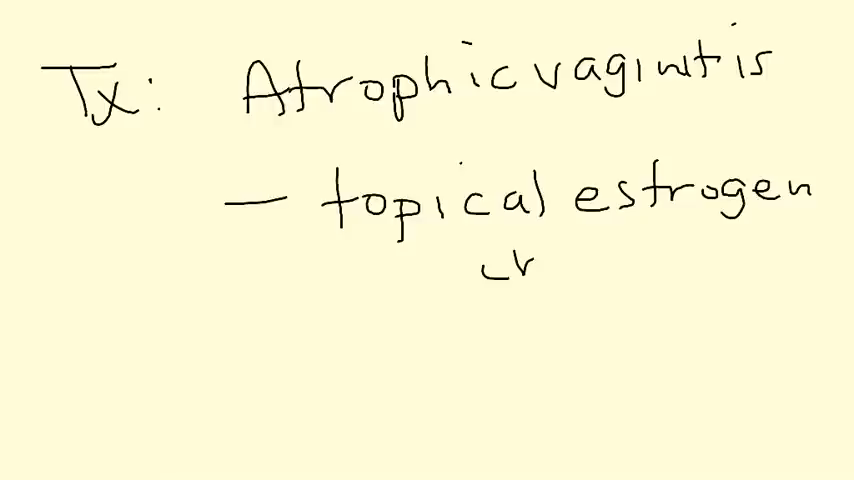
pyautogui.write('creams')
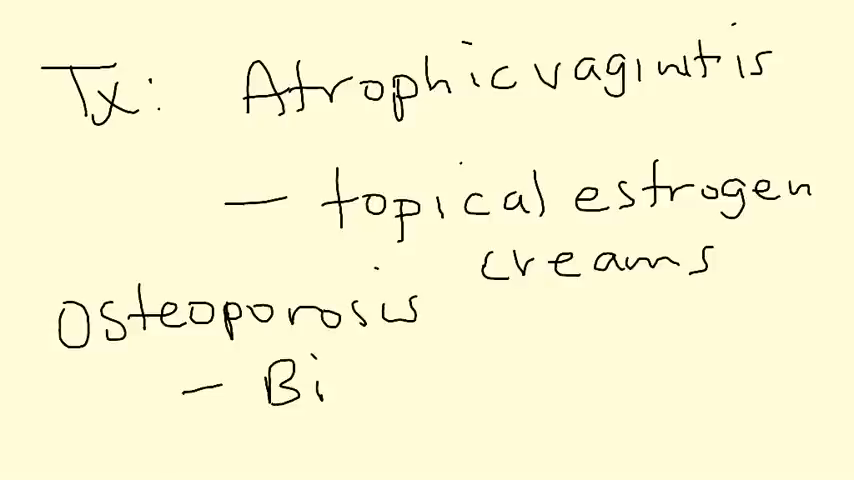
# Write the osteoporosis treatment as bisphosphonates, e.g. 'Alendronate, iban...'.
pyautogui.write('sp')
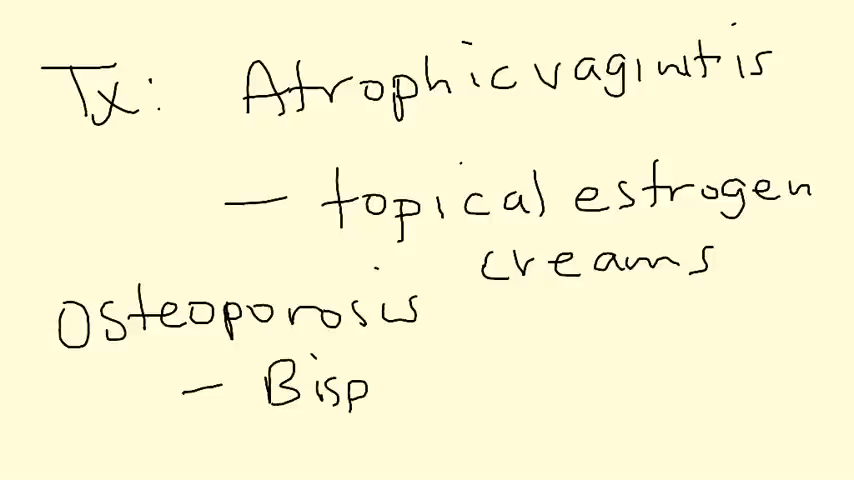
pyautogui.write('hosph')
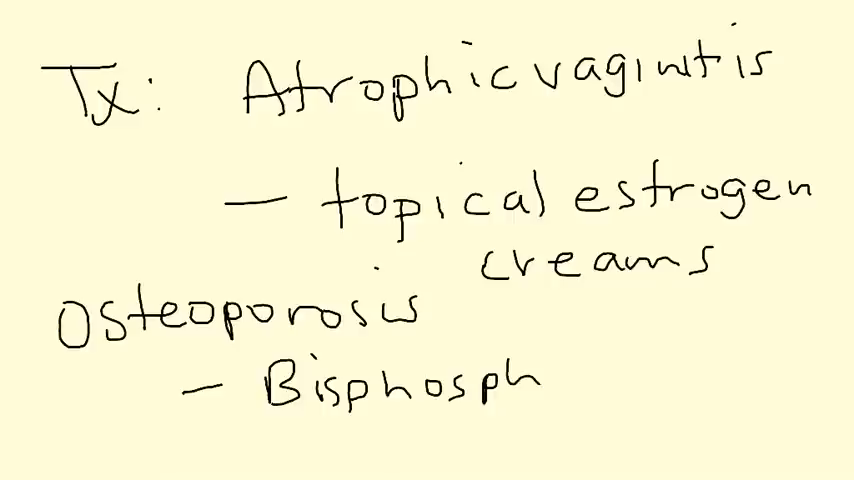
pyautogui.write('an')
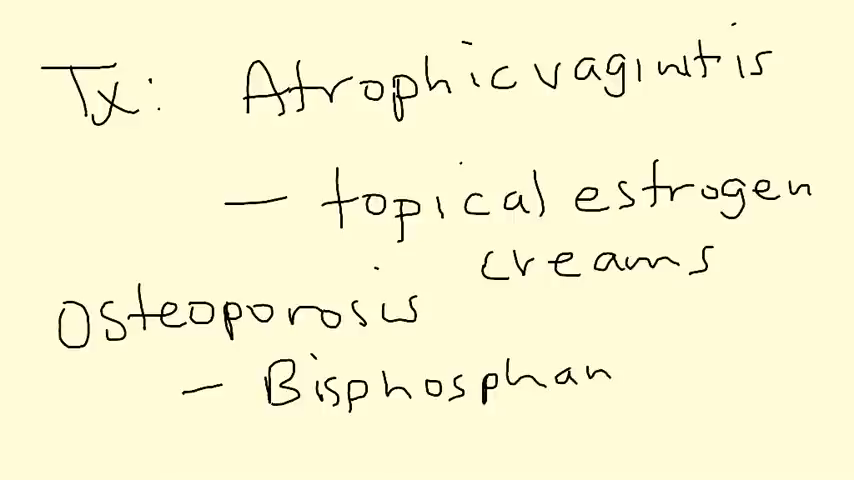
pyautogui.write('ad')
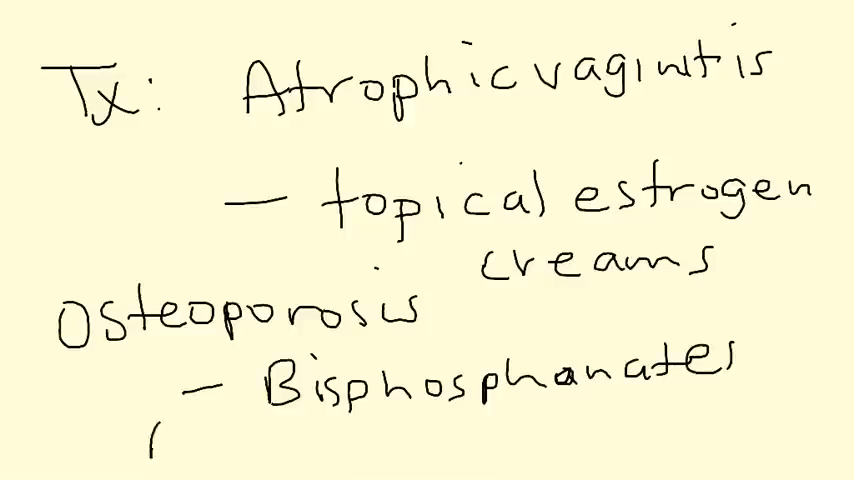
pyautogui.write('Alendr')
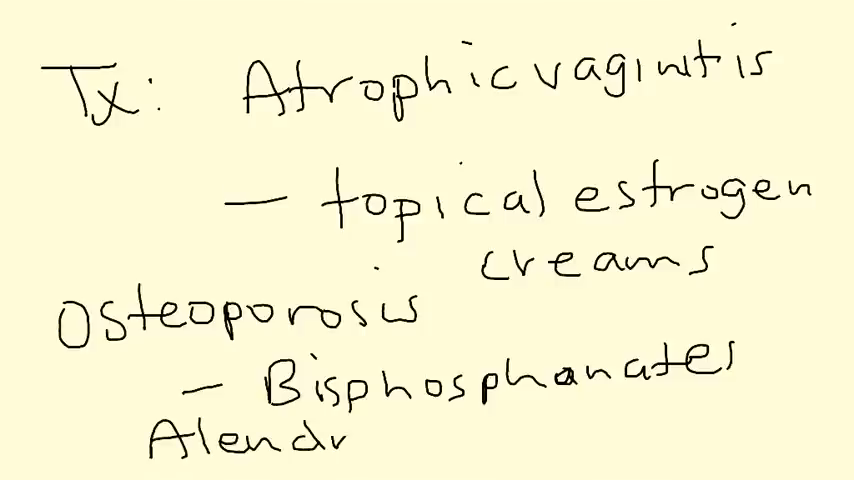
pyautogui.write('onate,')
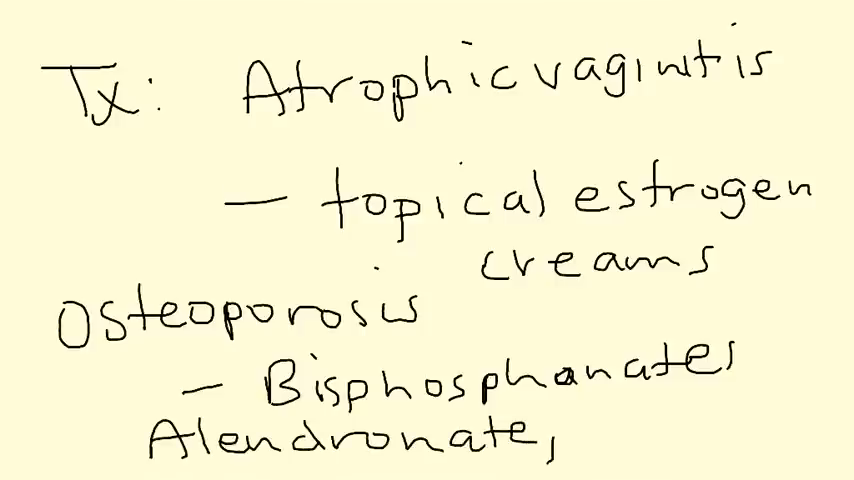
pyautogui.write('il')
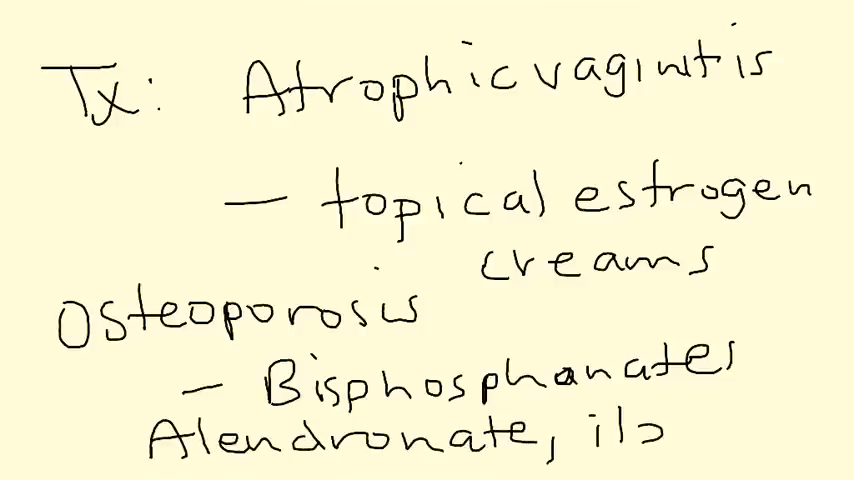
pyautogui.write('iban.')
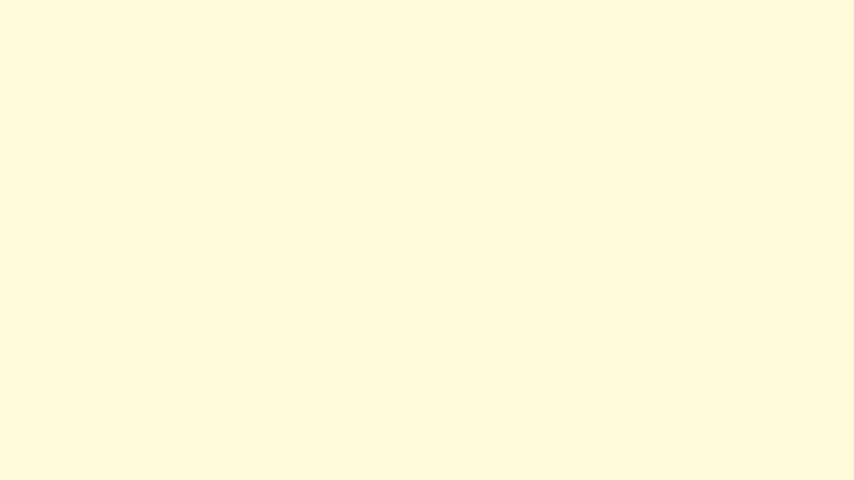
# Write the underlined heading 'Tx: H.R.T.' with pros and cons headings beneath.
pyautogui.write('Tx:')
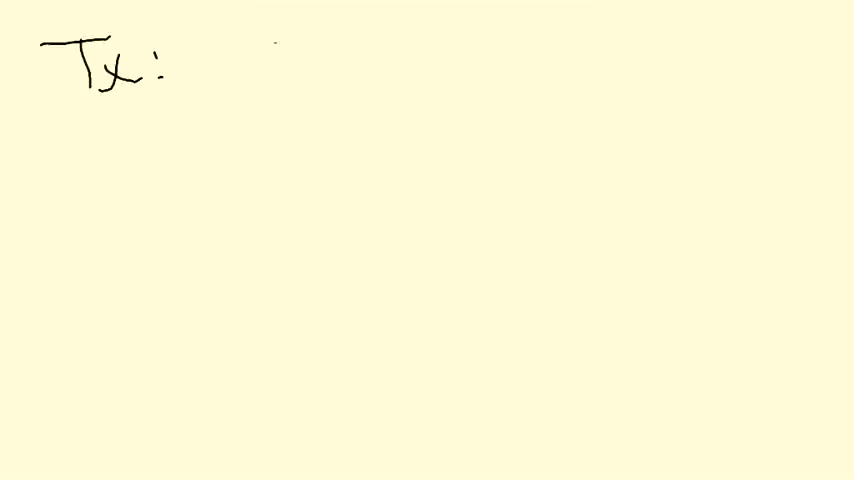
pyautogui.write('H.R.T')
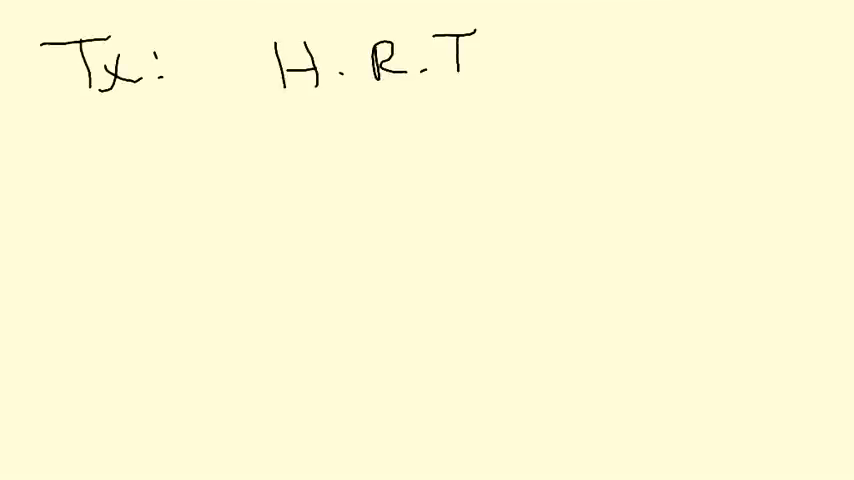
pyautogui.moveTo(244, 116); pyautogui.dragTo(510, 104)
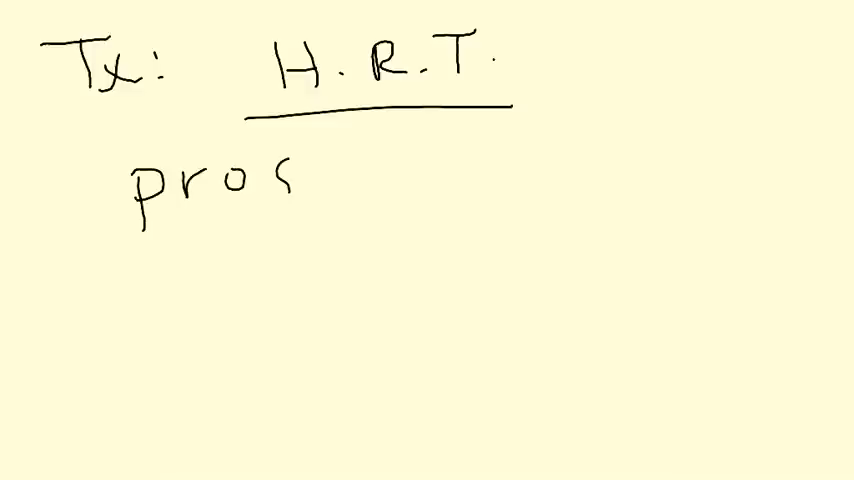
pyautogui.write('cons')
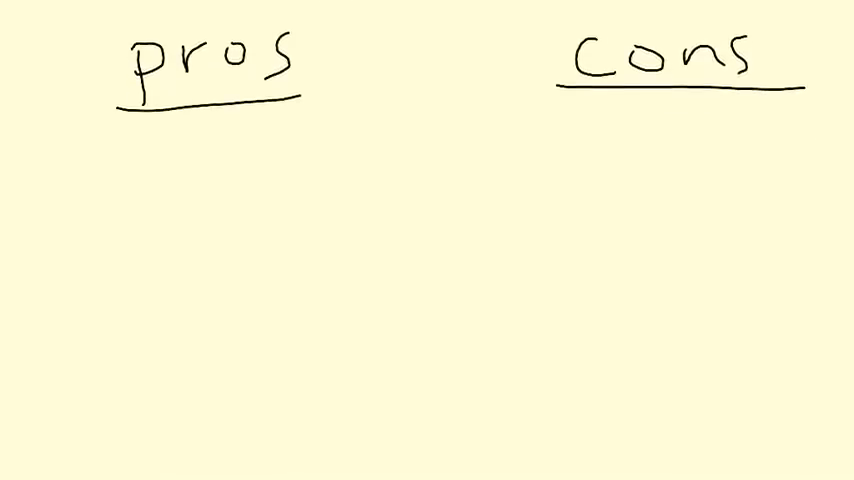
# Under pros write 'Tx in menopause' and 'Estrogen', with a vertical pros/cons divider.
pyautogui.write('TX')
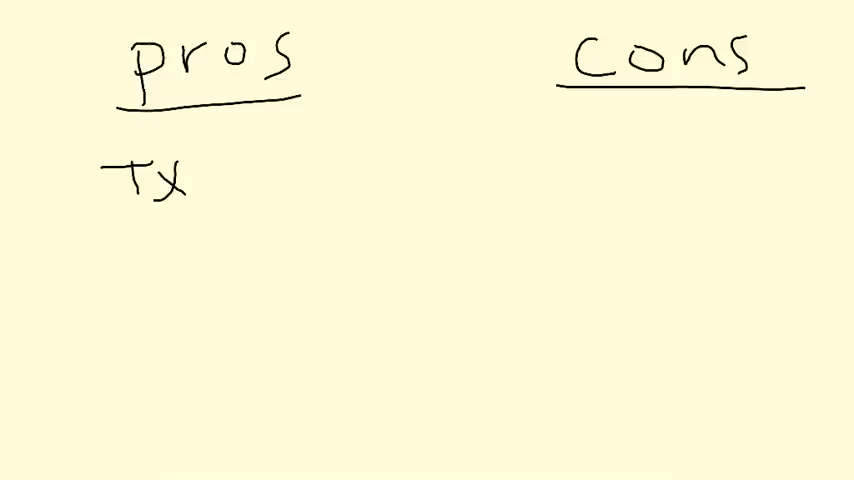
pyautogui.write('In me')
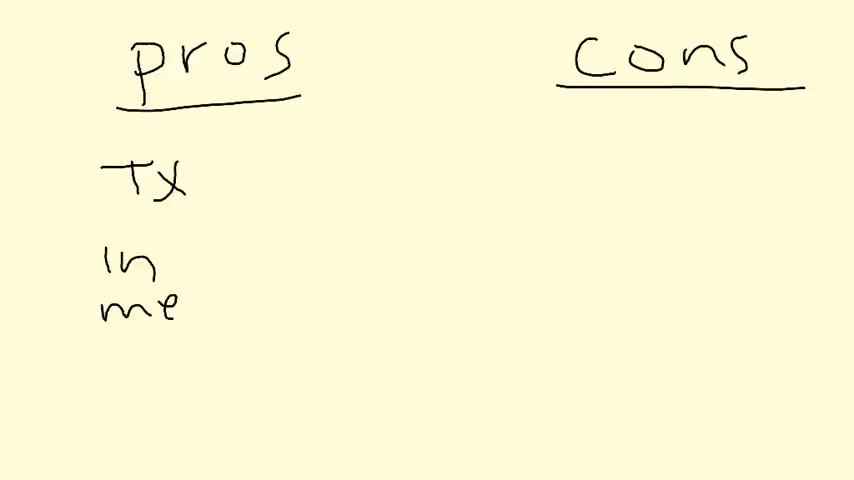
pyautogui.write('menopaus')
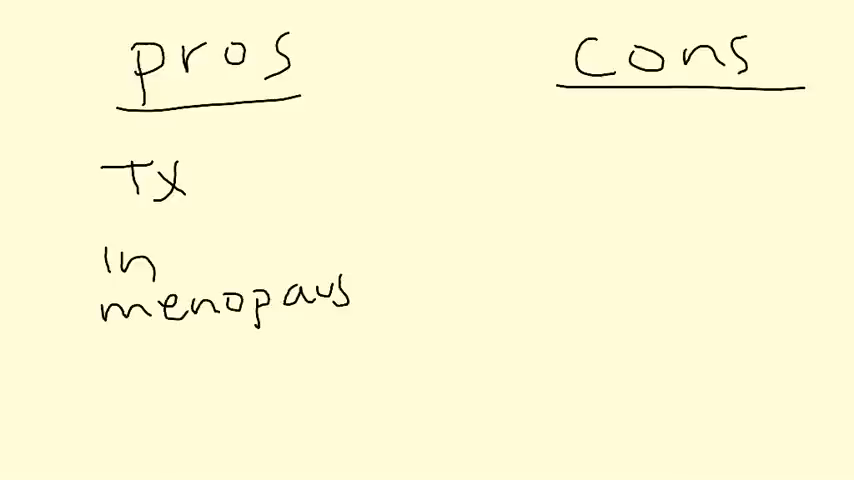
pyautogui.write('e')
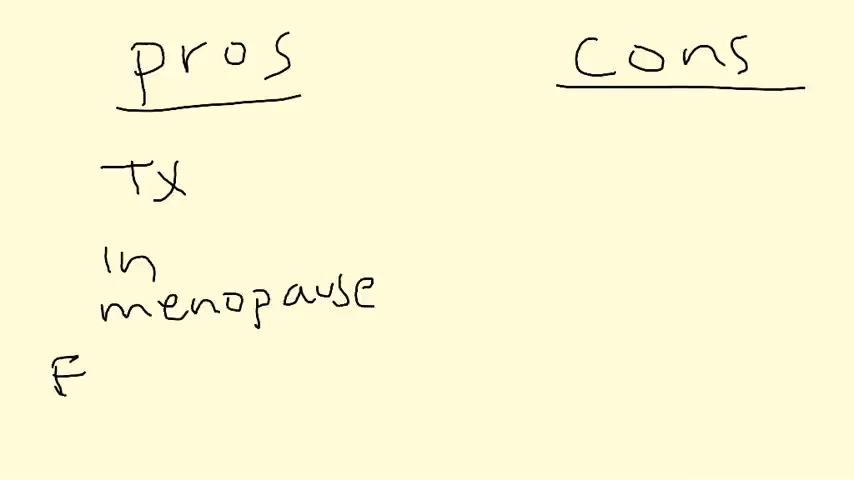
pyautogui.write('Estrog')
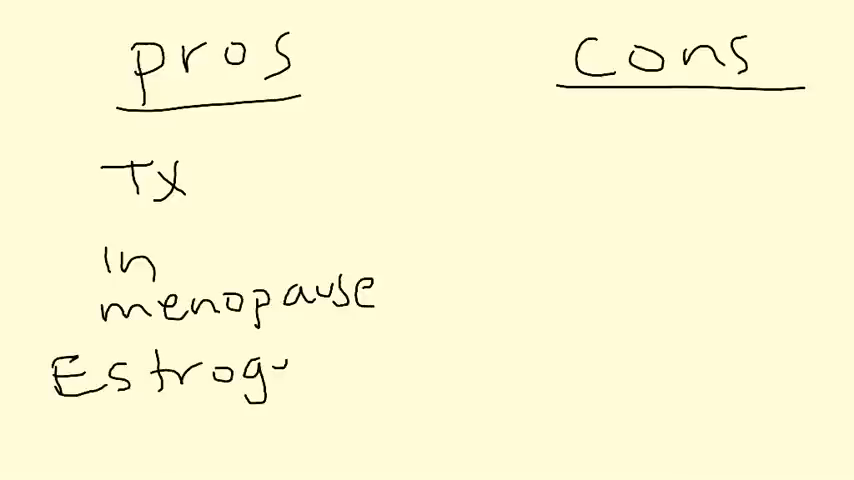
pyautogui.write('en')
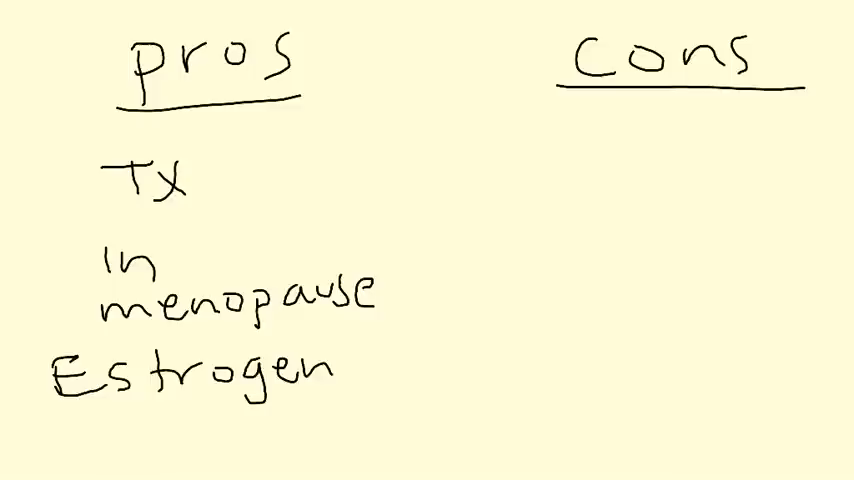
pyautogui.moveTo(484, 56); pyautogui.dragTo(484, 440)
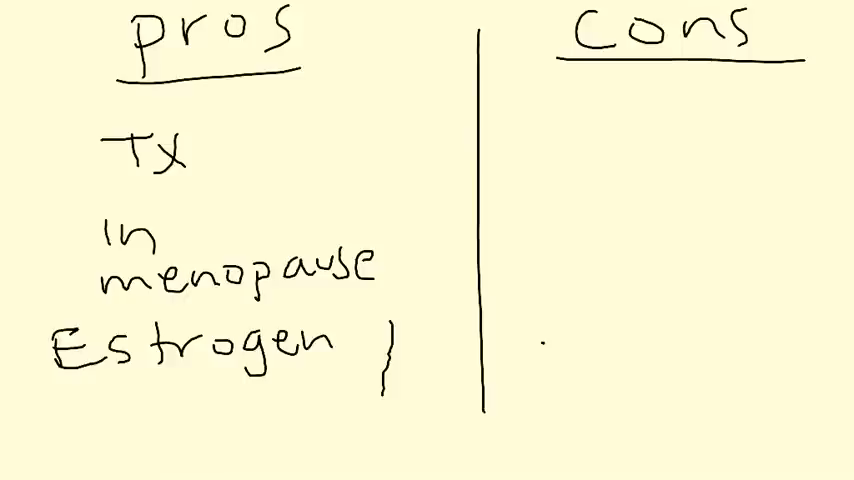
# Add estrogen after hysterectomy and estrogen plus progesterone to the pros.
pyautogui.write('hys')
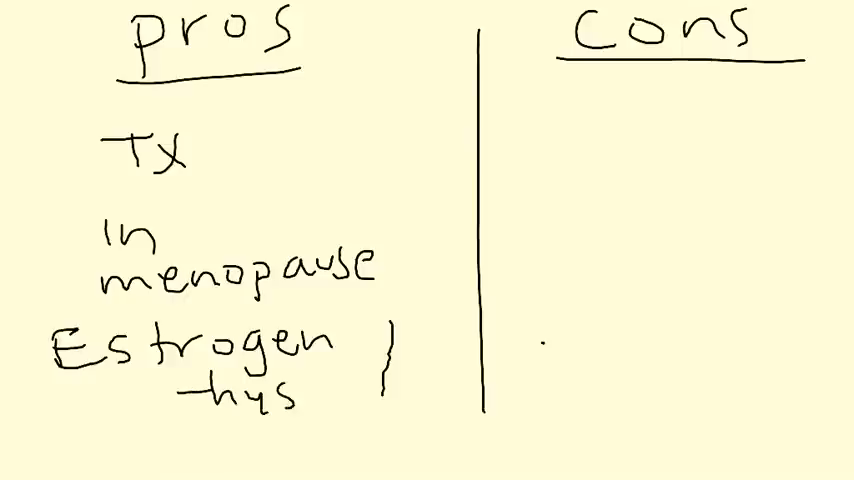
pyautogui.write('terectomy')
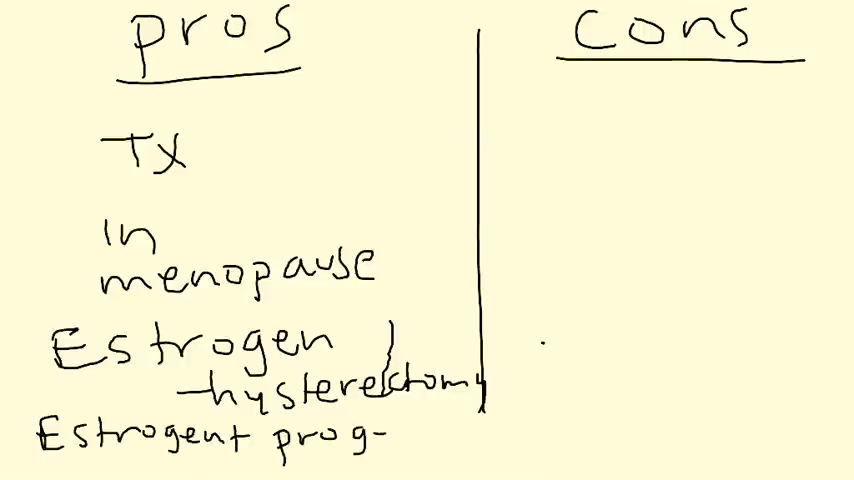
pyautogui.write('esteron-')
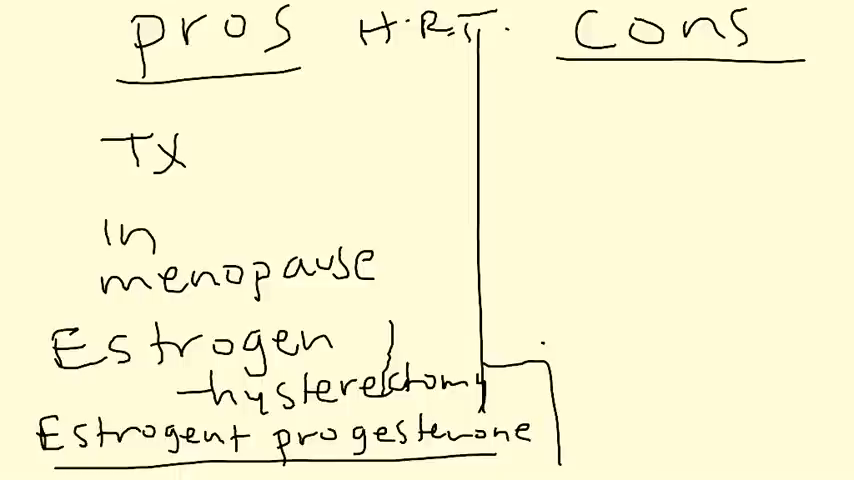
# List the HRT cons: breast cancer, stroke, D.V.T., P.E., dementia, C.A.D.
pyautogui.write('- breast')
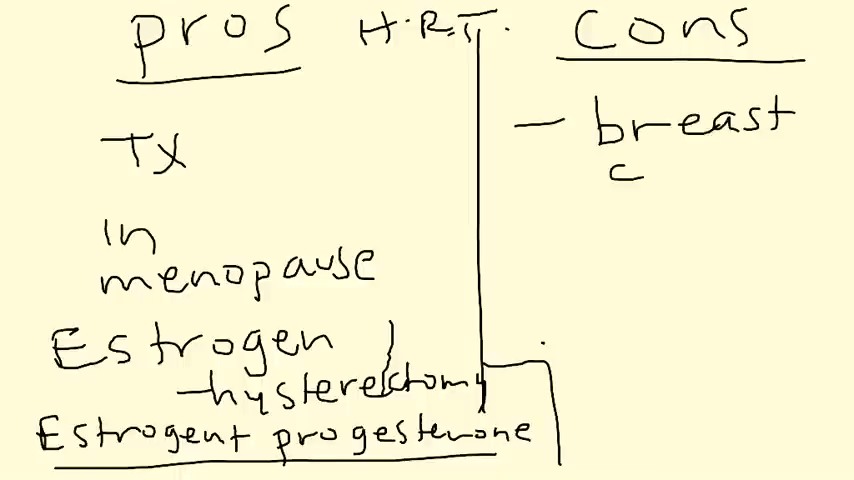
pyautogui.write('cancer')
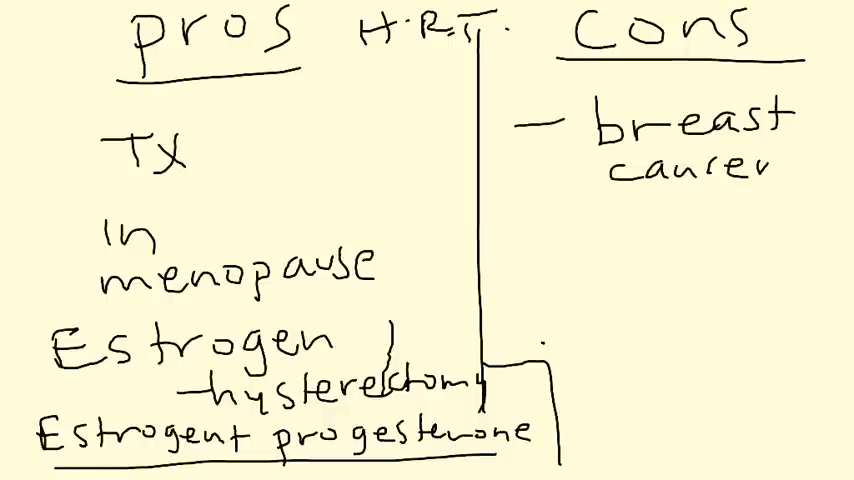
pyautogui.write('- stroke')
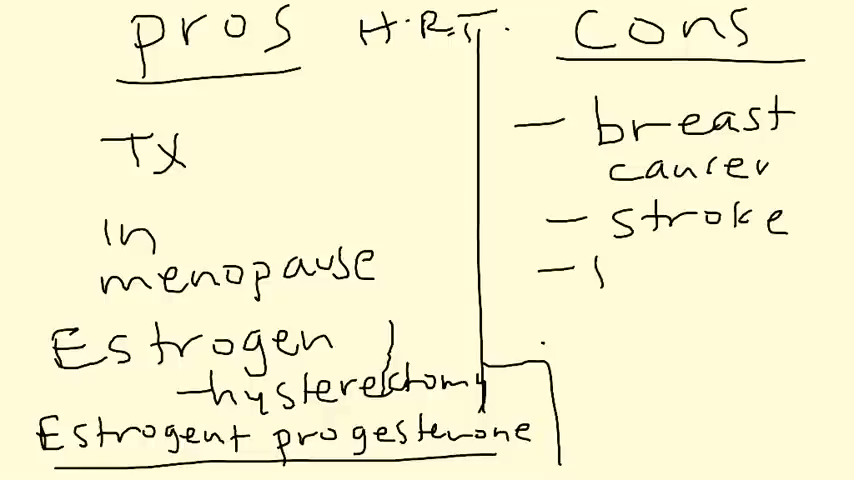
pyautogui.write('D.V.T.')
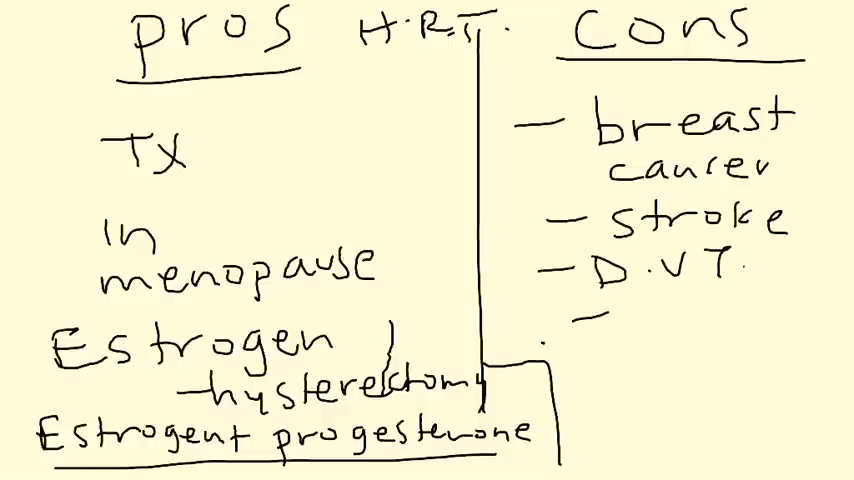
pyautogui.write('P.E.')
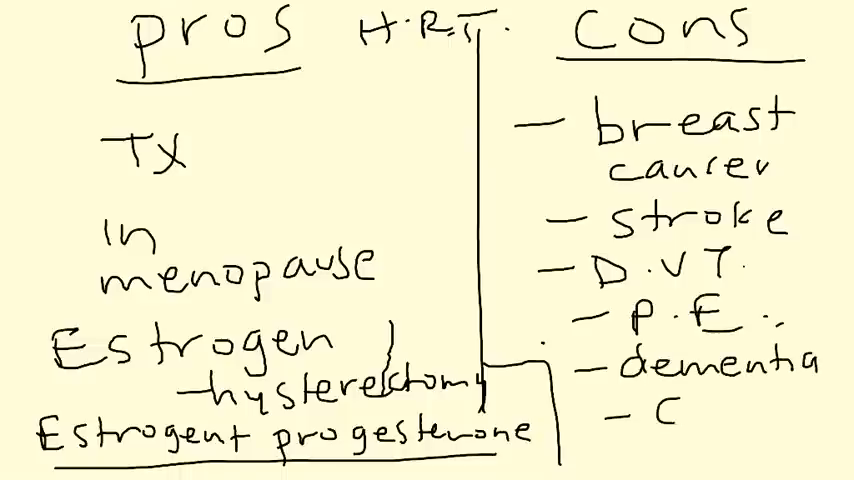
pyautogui.write('C.A.D.')
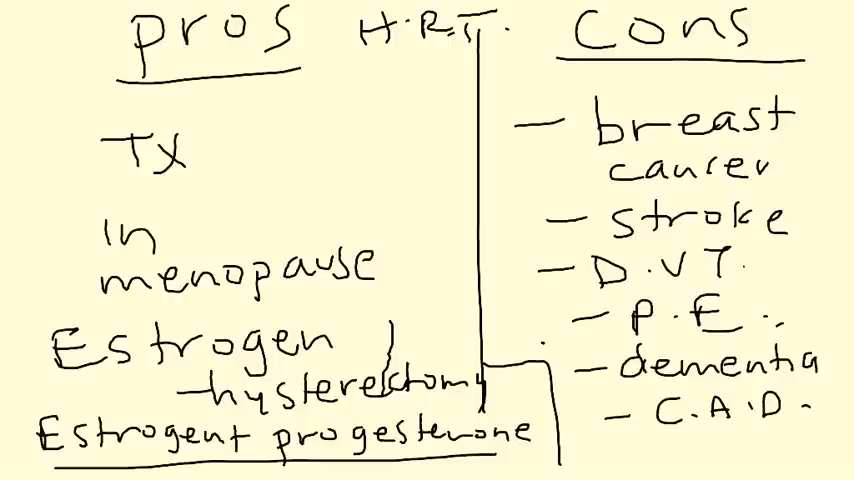
pyautogui.moveTo(540, 462); pyautogui.dragTo(790, 458)
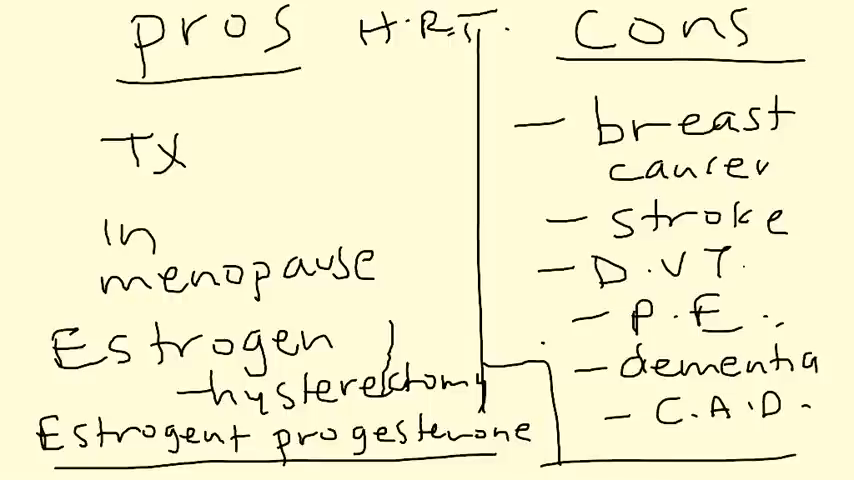